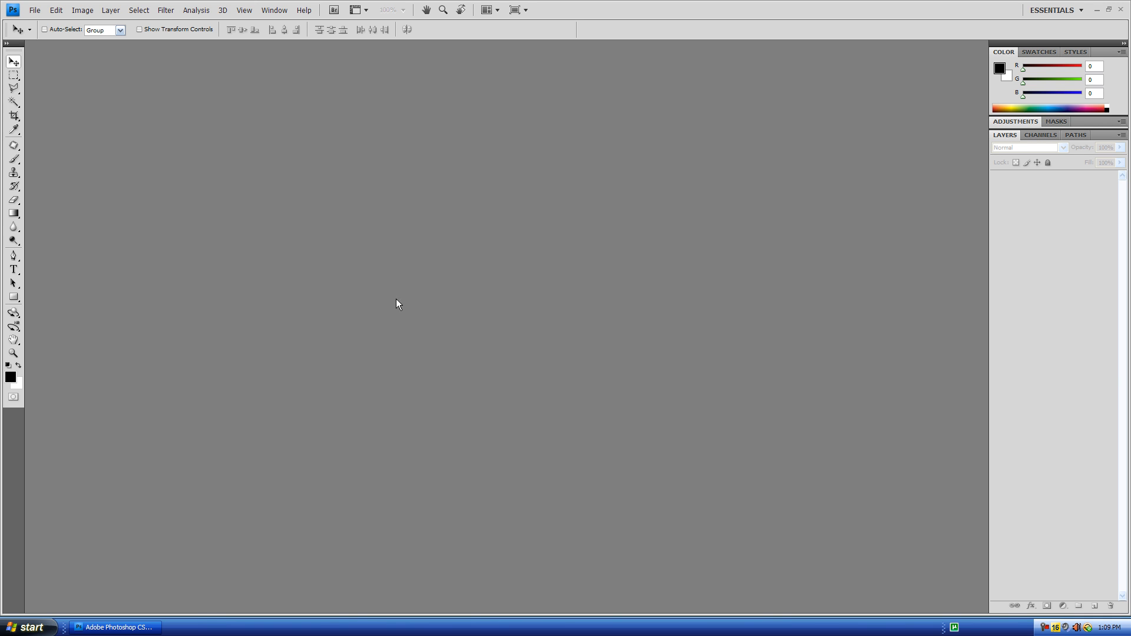
pyautogui.moveTo(424, 314)
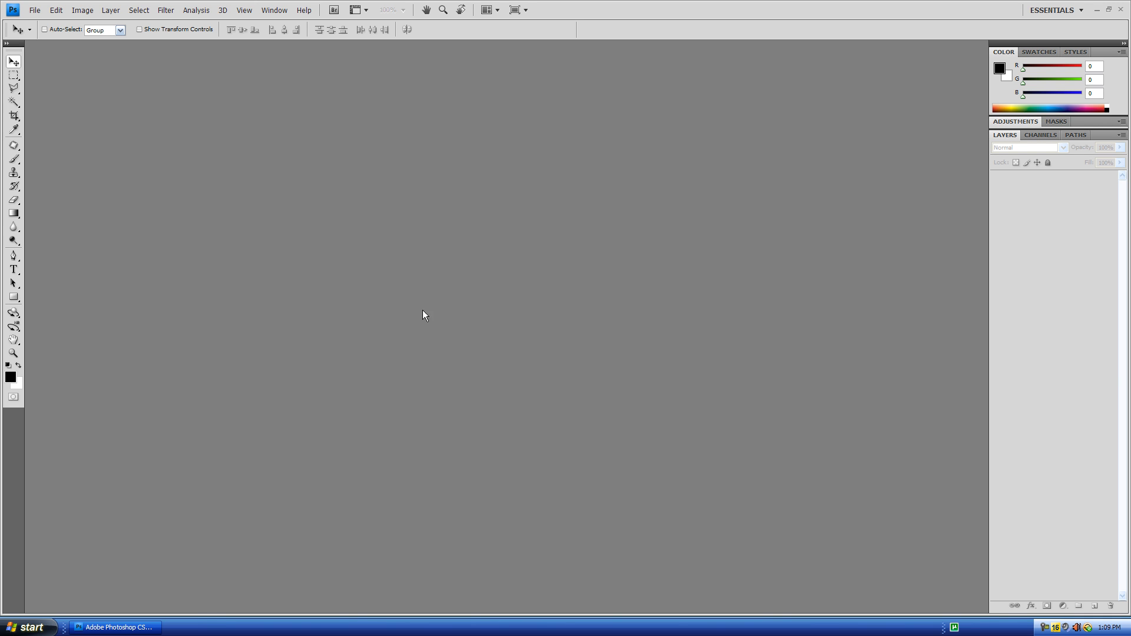
# Step: Start a new document named 'Electric ICE' at 1000 × 500 px, 72 ppi
pyautogui.click(35, 10)
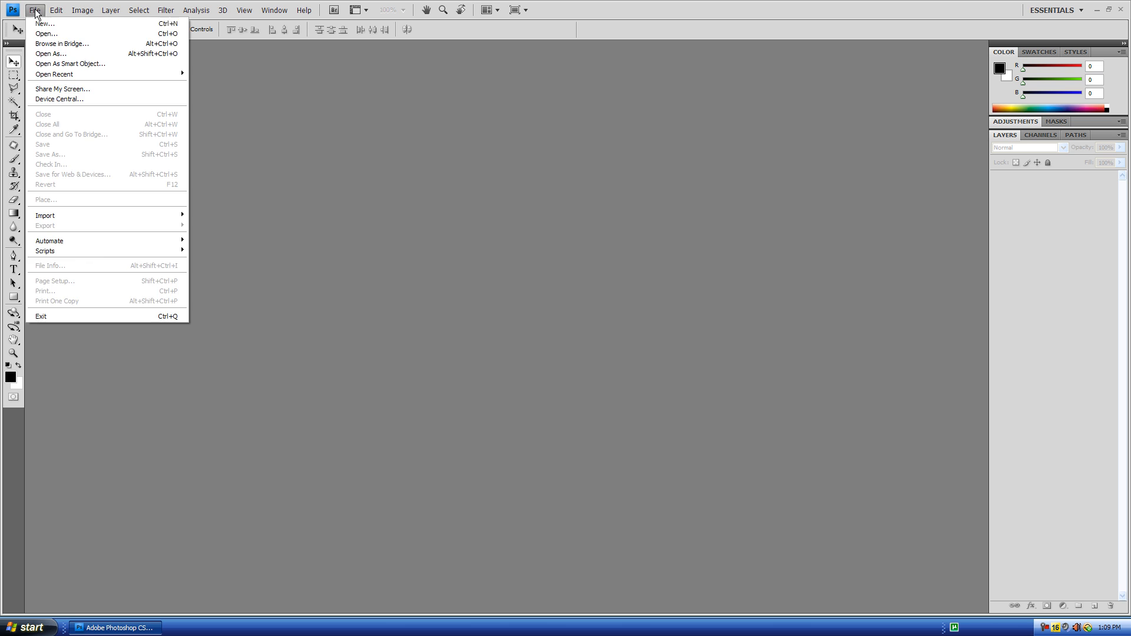
pyautogui.click(45, 23)
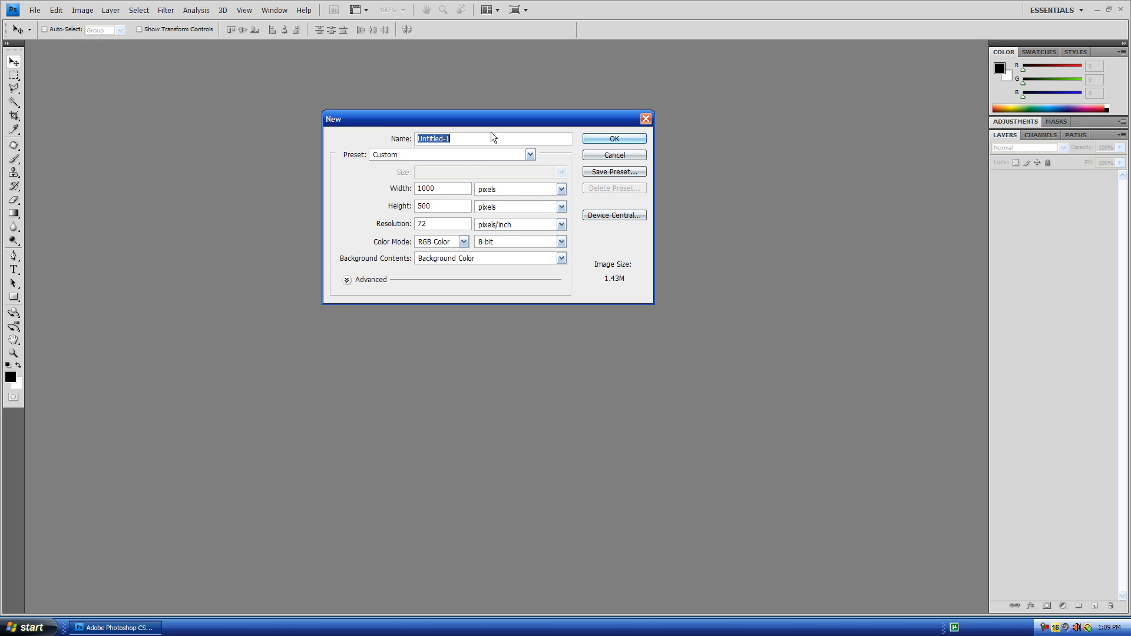
pyautogui.moveTo(430, 154)
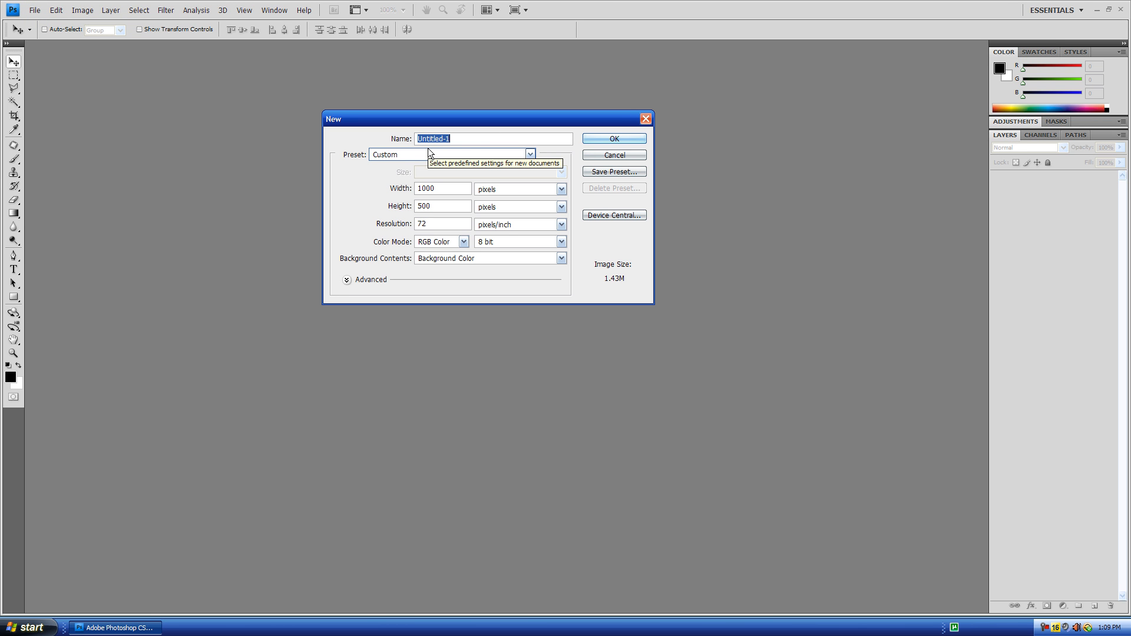
pyautogui.write('Electric')
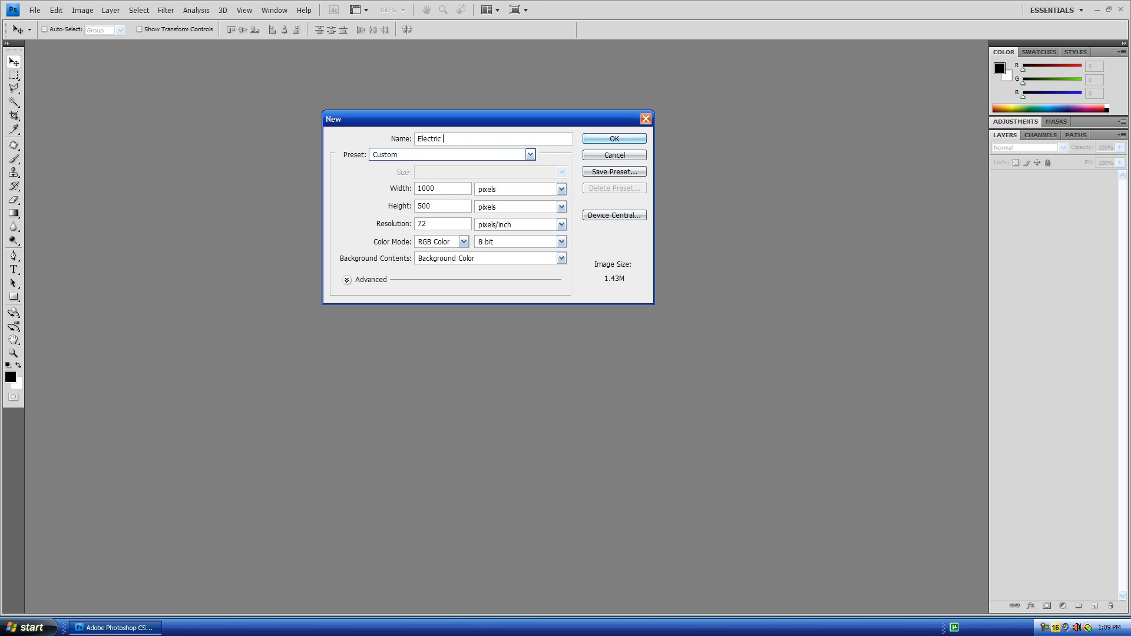
pyautogui.write('ICE')
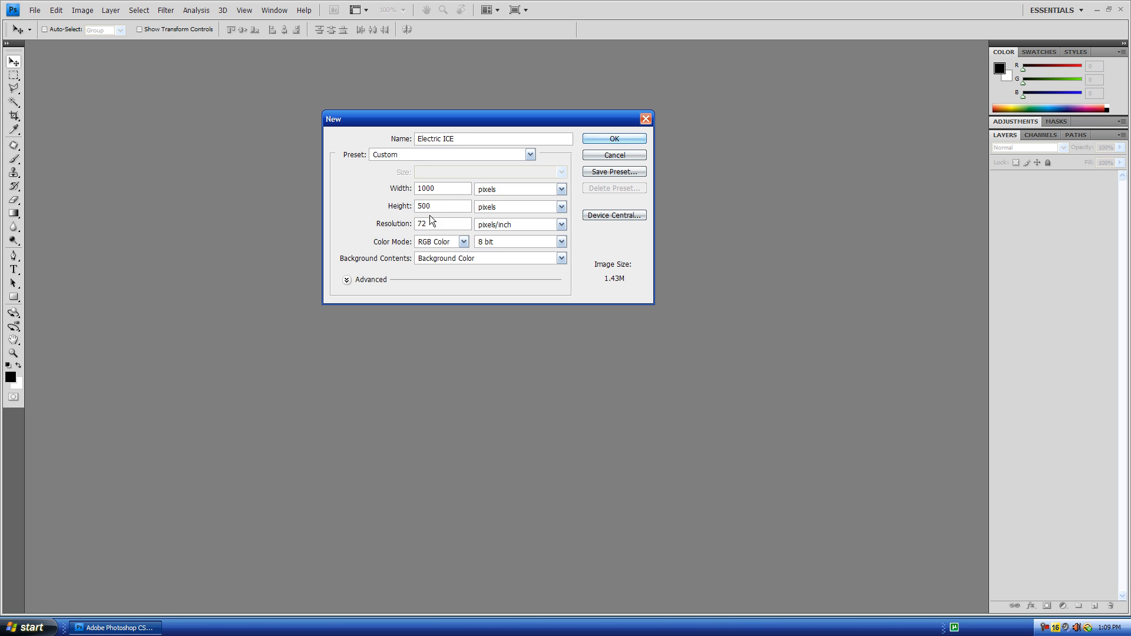
pyautogui.moveTo(406, 216)
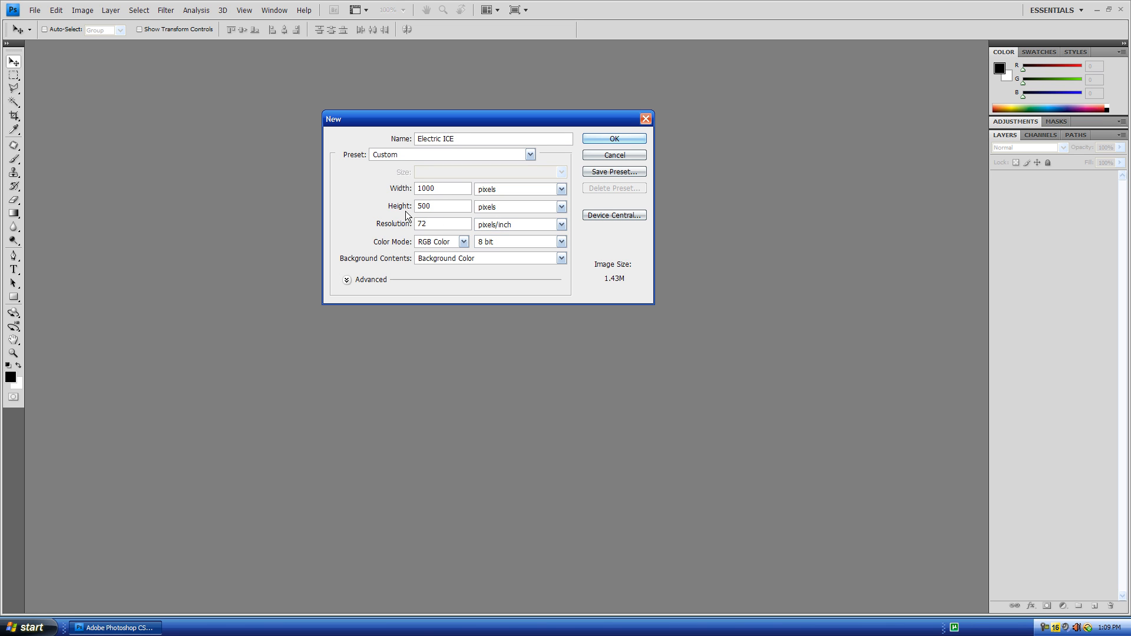
# Step: Create the document and fill the whole canvas with black
pyautogui.click(614, 138)
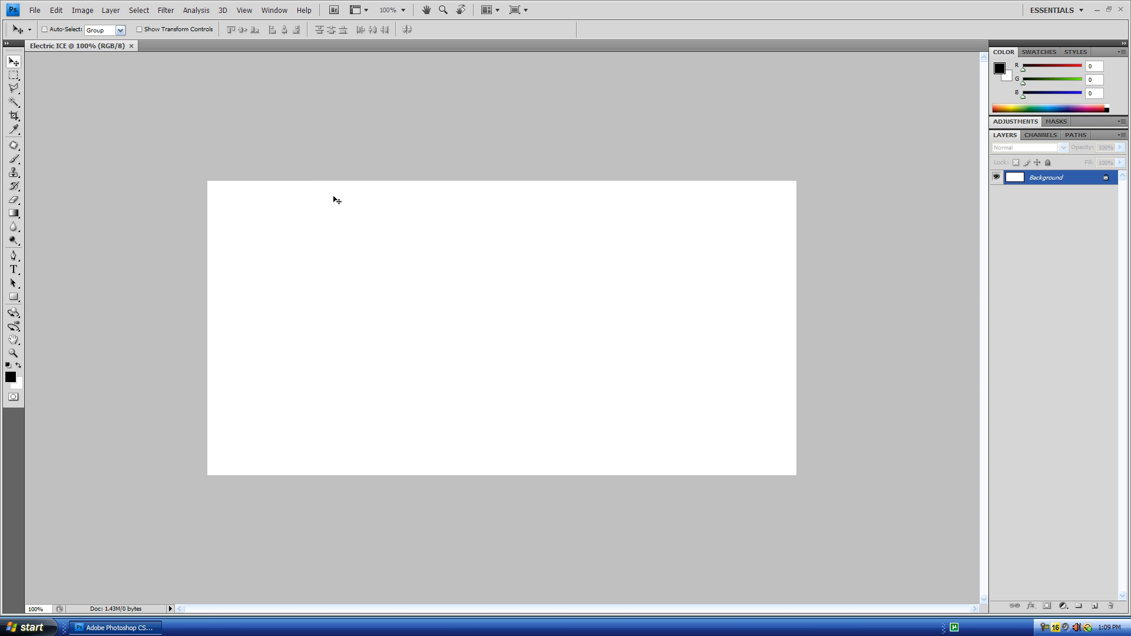
pyautogui.click(56, 9)
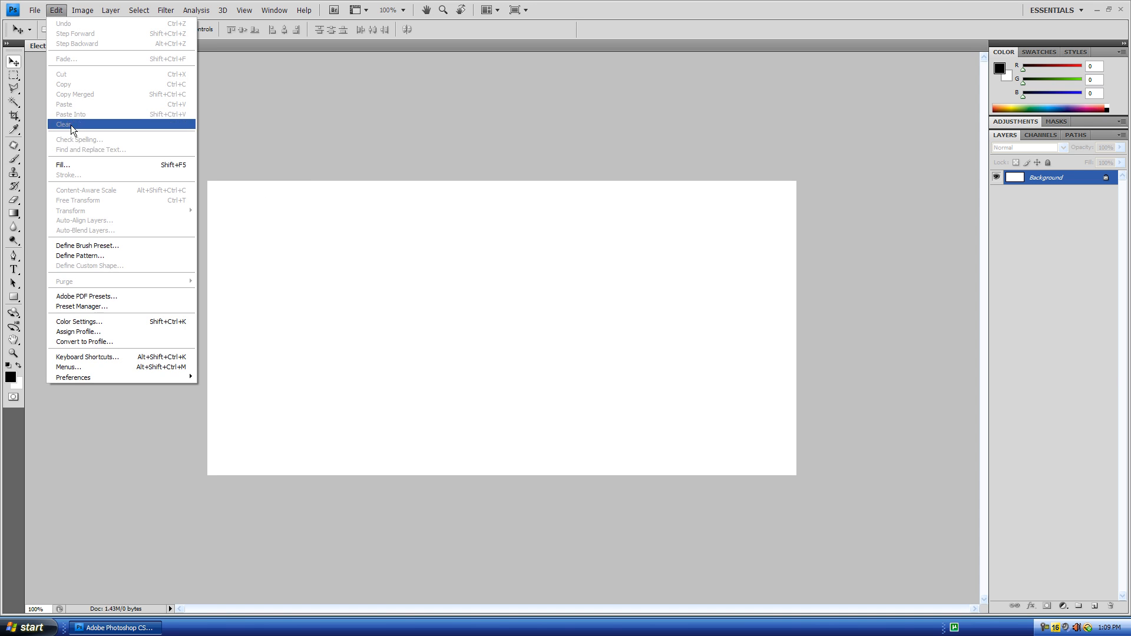
pyautogui.click(64, 124)
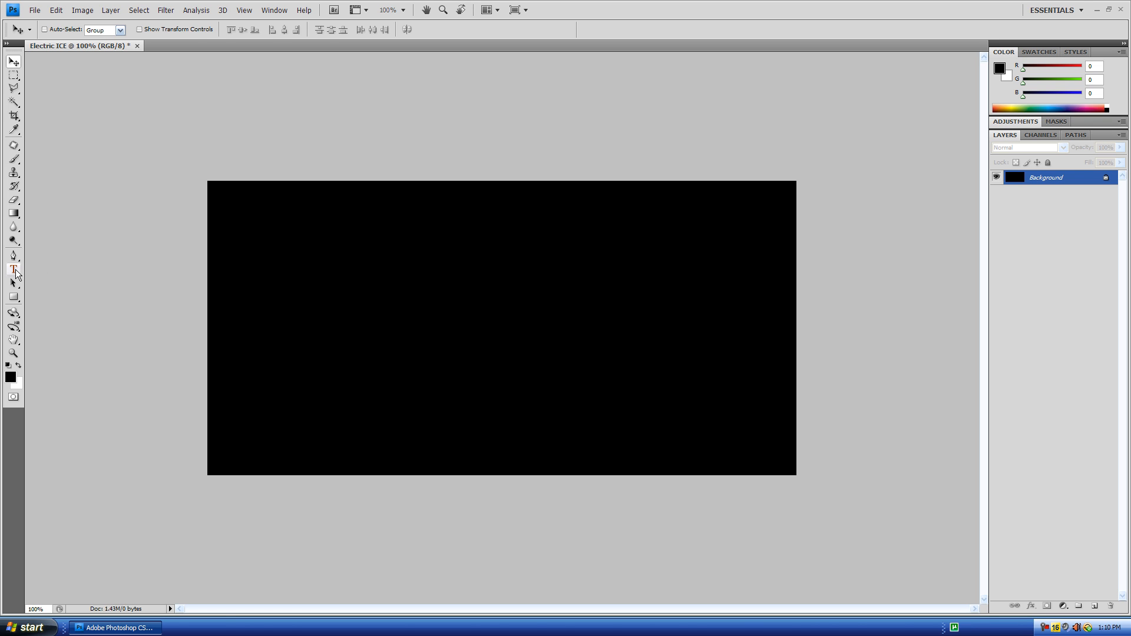
# Step: Add white 'ICE' text in Blue Highway Linocut near the centre
pyautogui.click(13, 269)
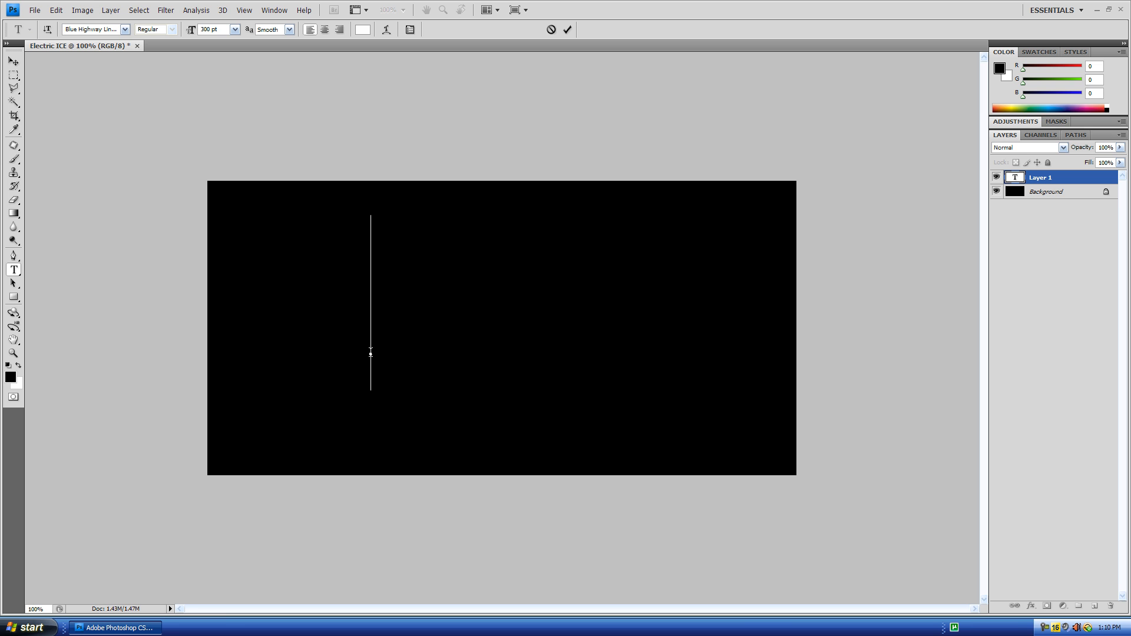
pyautogui.write('ICE')
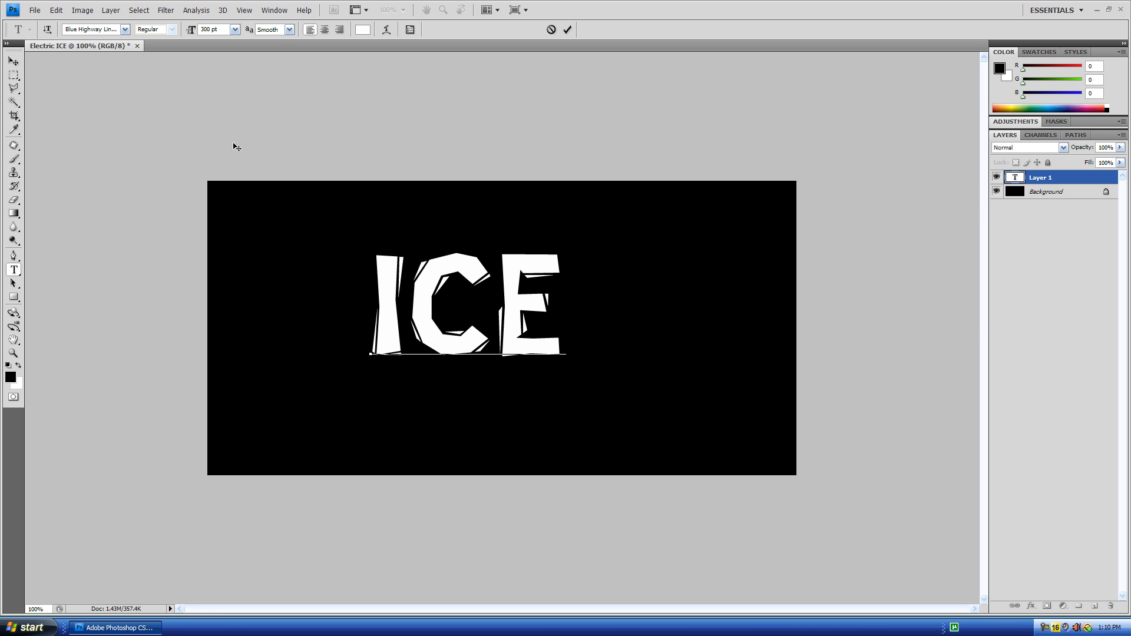
pyautogui.click(125, 30)
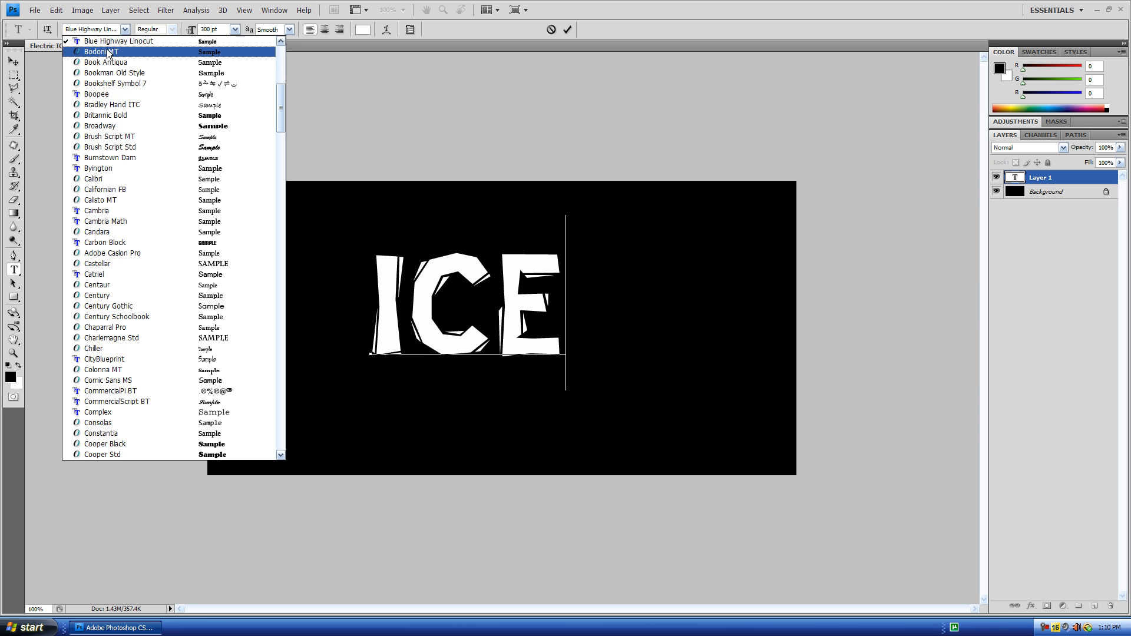
pyautogui.moveTo(108, 41)
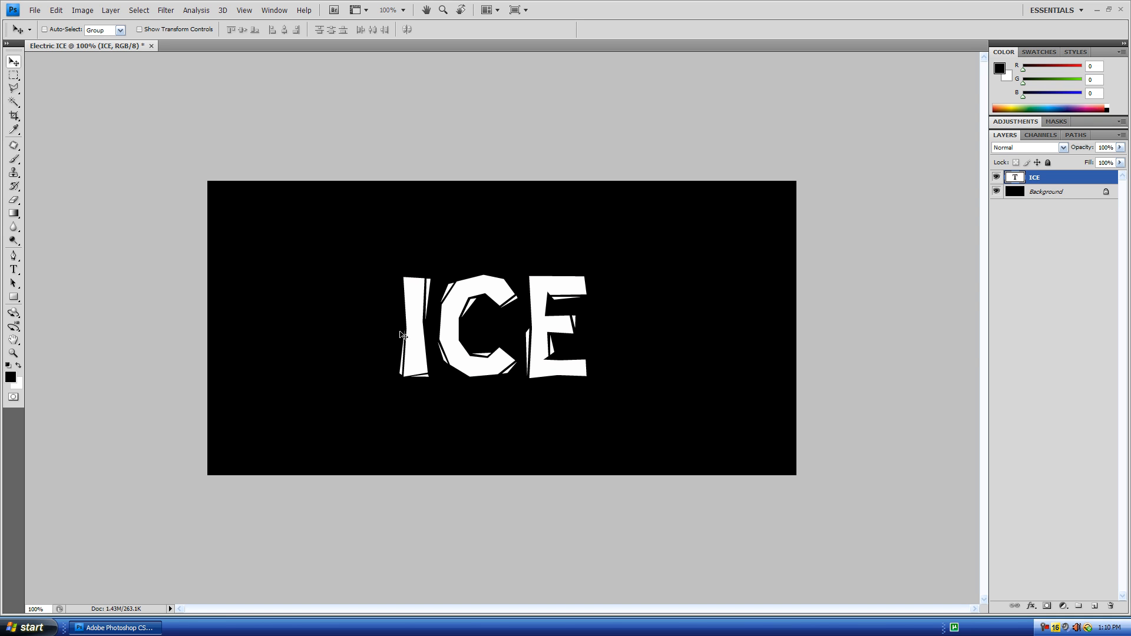
pyautogui.moveTo(1017, 193)
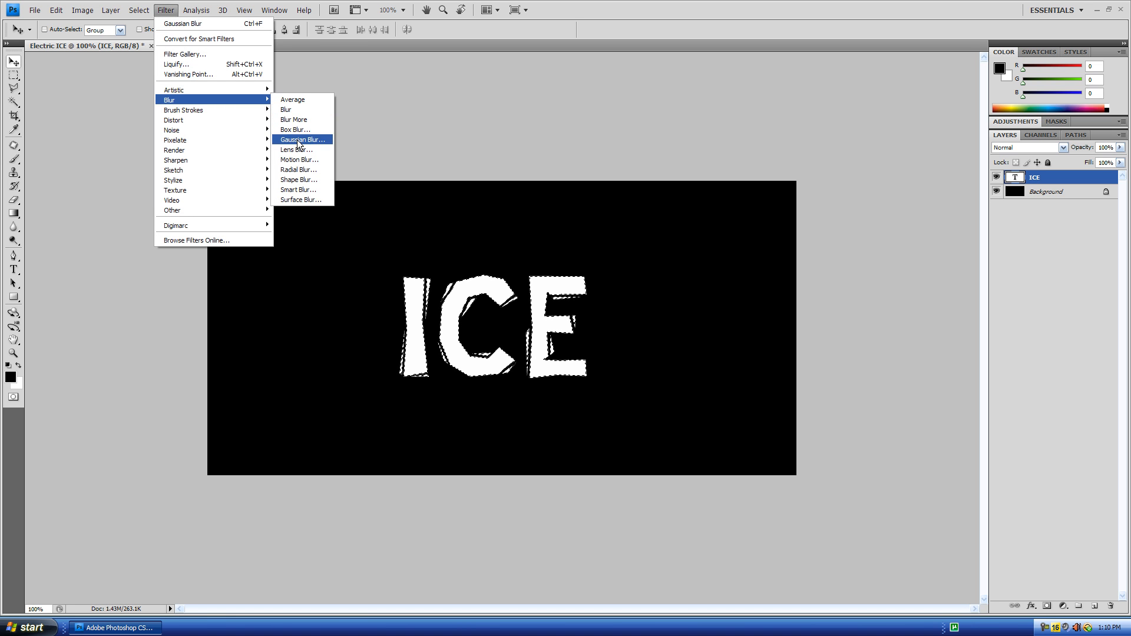
# Step: Start a Gaussian Blur on the ICE text, agreeing to rasterize the type layer
pyautogui.click(303, 139)
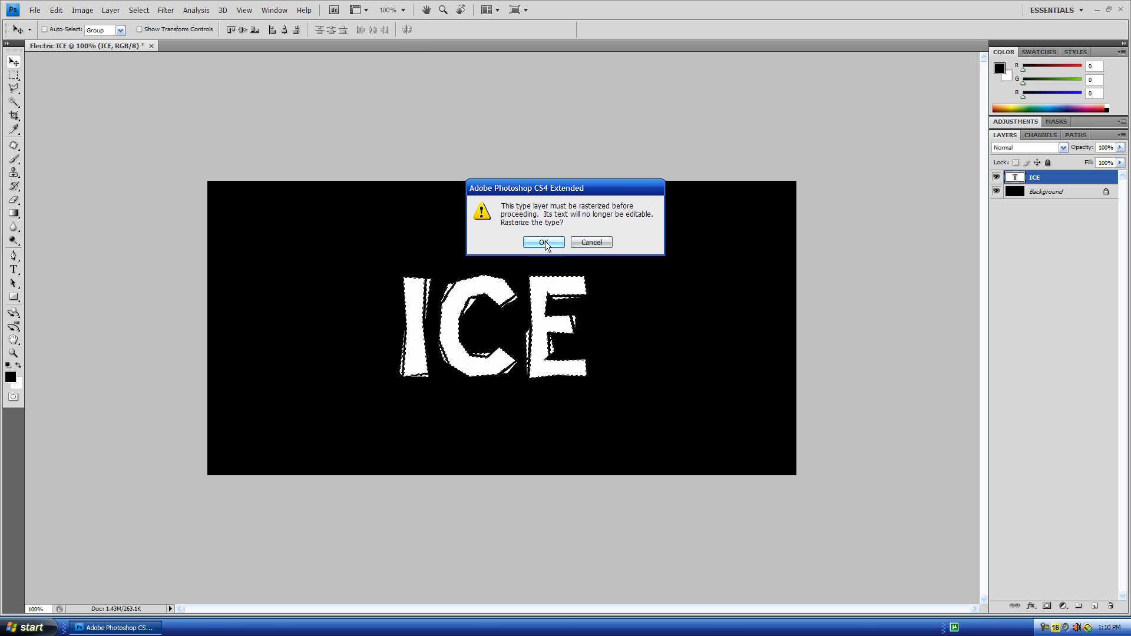
pyautogui.click(543, 242)
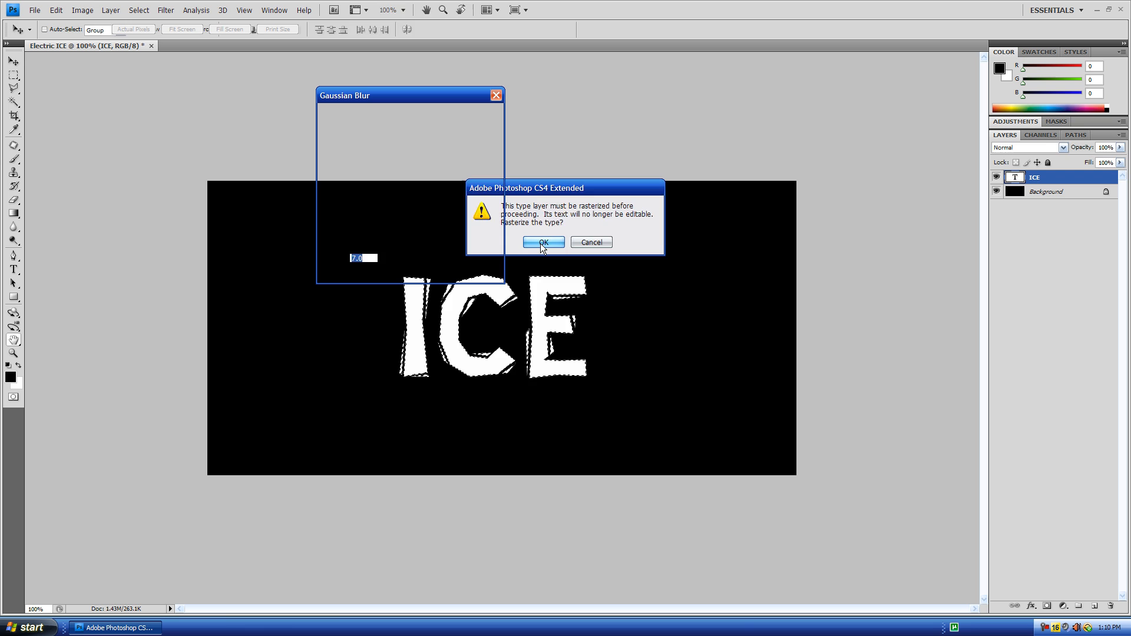
pyautogui.click(543, 241)
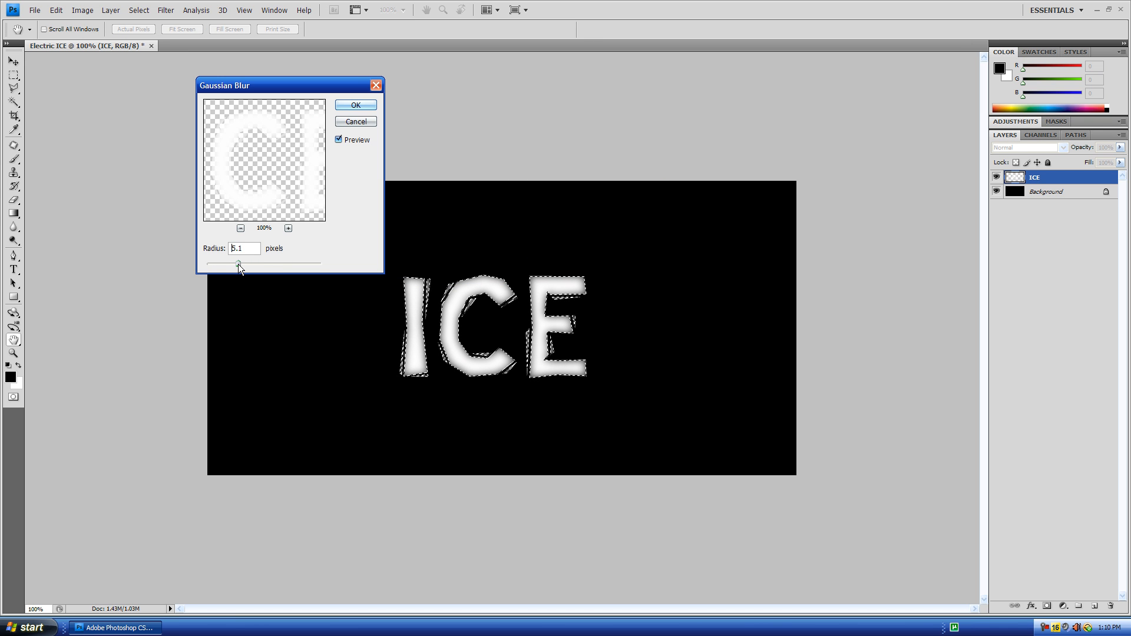
# Step: Settle the blur radius at a moderate amount and apply it to the letters
pyautogui.moveTo(240, 266); pyautogui.dragTo(229, 266)
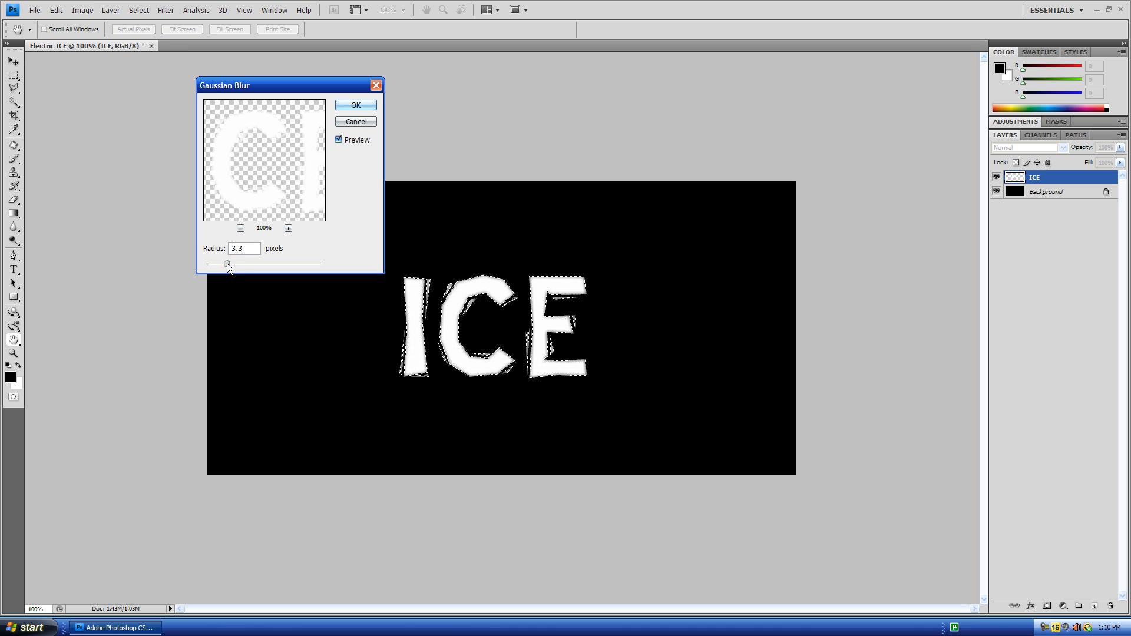
pyautogui.moveTo(229, 264); pyautogui.dragTo(254, 265)
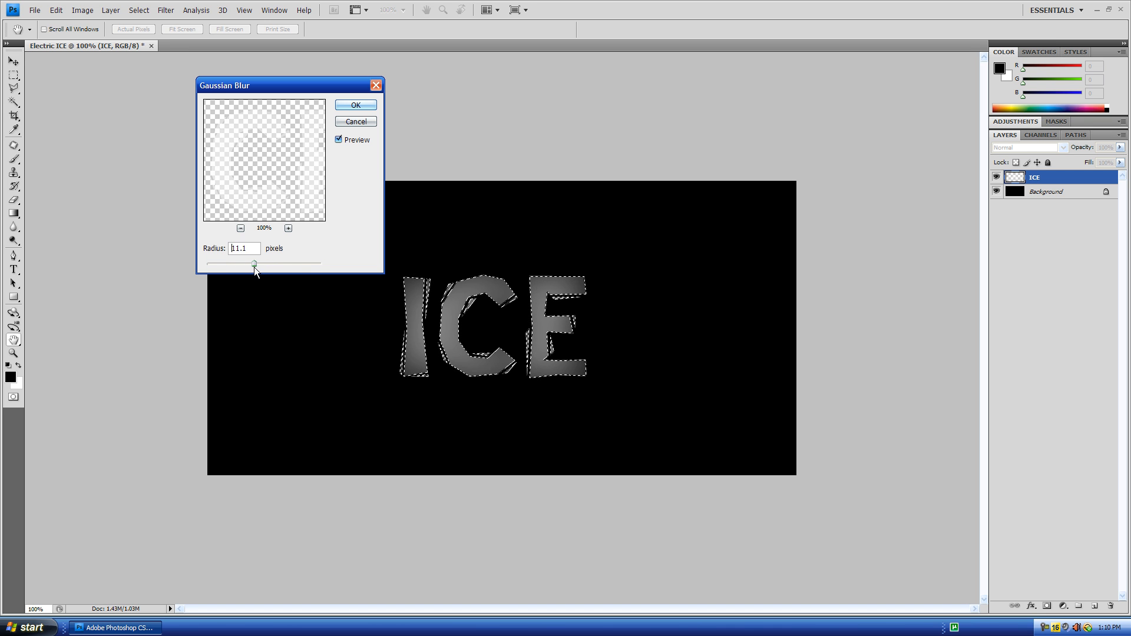
pyautogui.moveTo(254, 264); pyautogui.dragTo(251, 263)
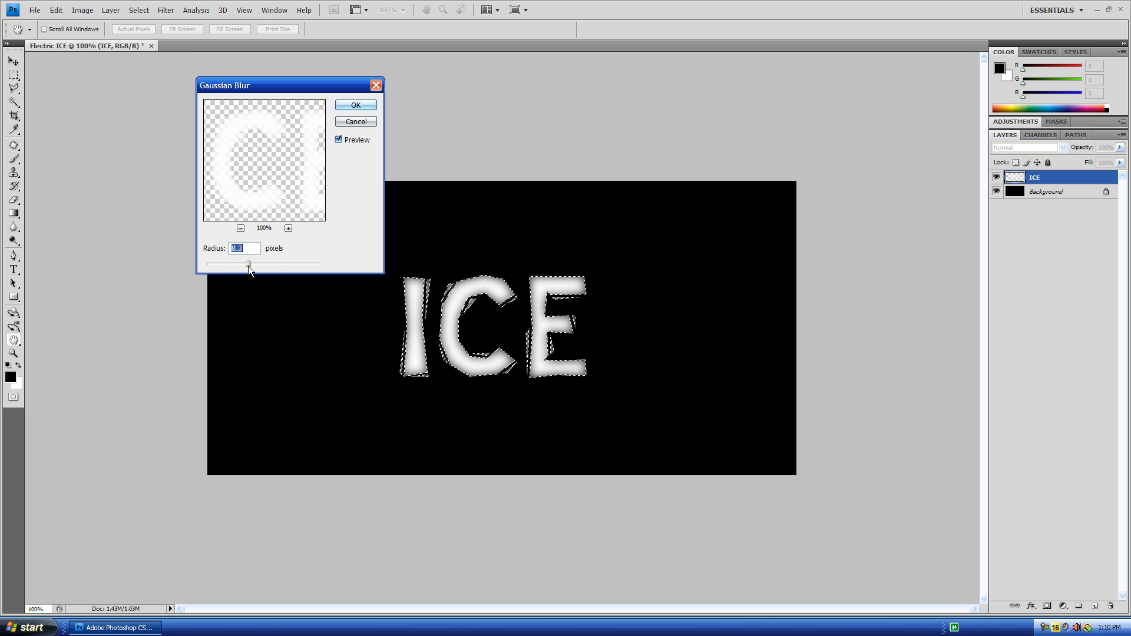
pyautogui.moveTo(248, 263); pyautogui.dragTo(245, 263)
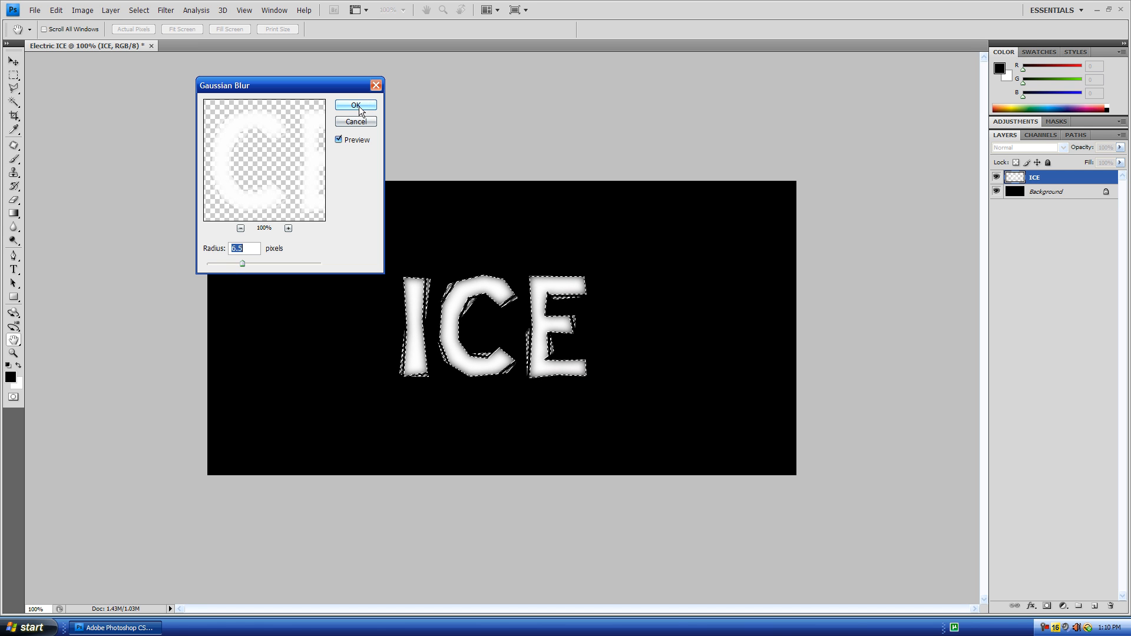
pyautogui.click(355, 106)
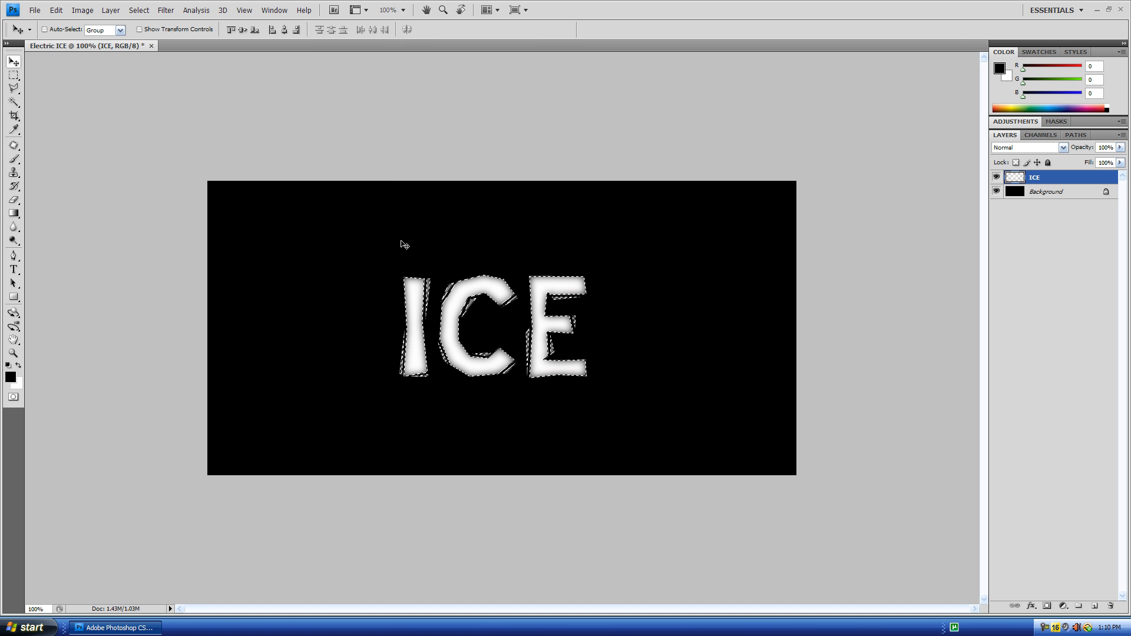
# Step: Deselect the letters and apply the Glowing Edges stylize filter to them
pyautogui.press('ctrl+d')
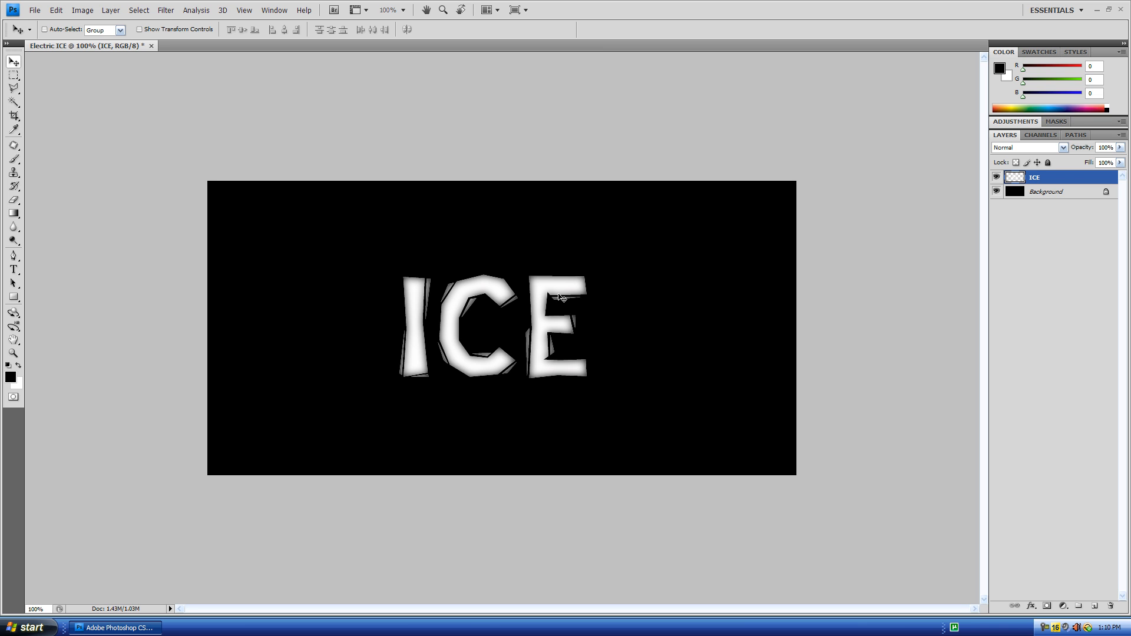
pyautogui.moveTo(608, 268)
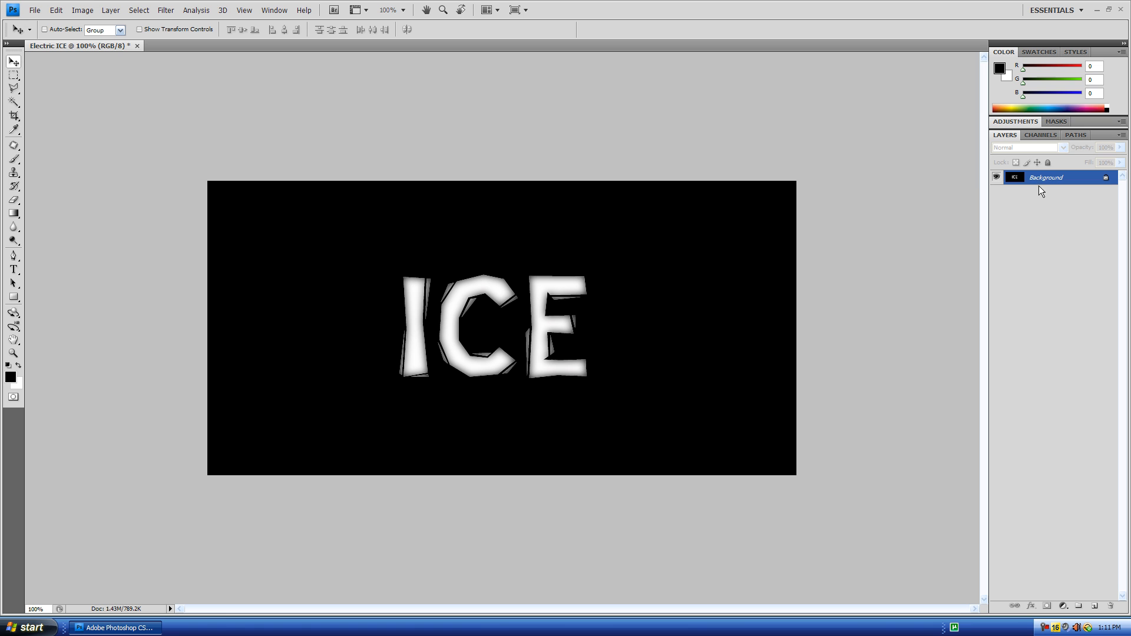
pyautogui.moveTo(250, 99)
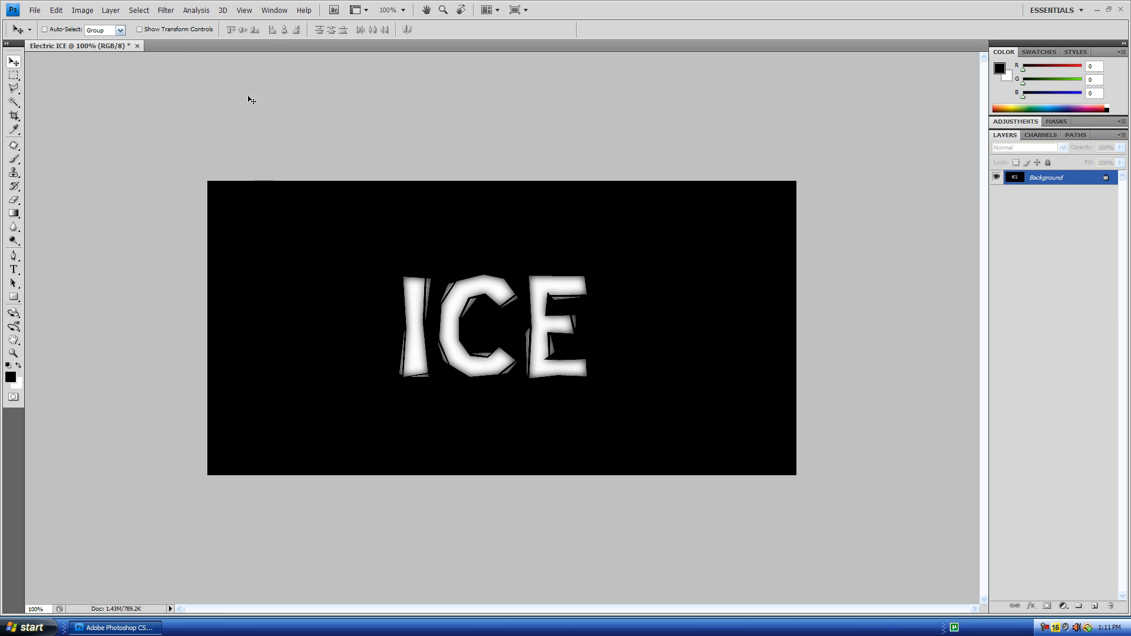
pyautogui.click(195, 10)
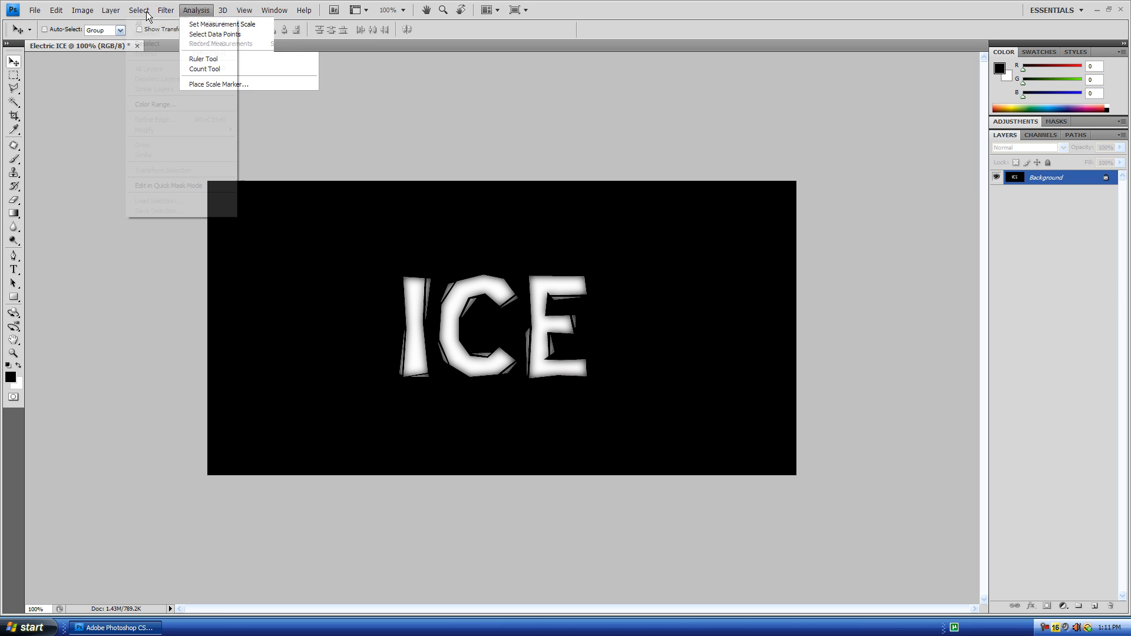
pyautogui.click(165, 10)
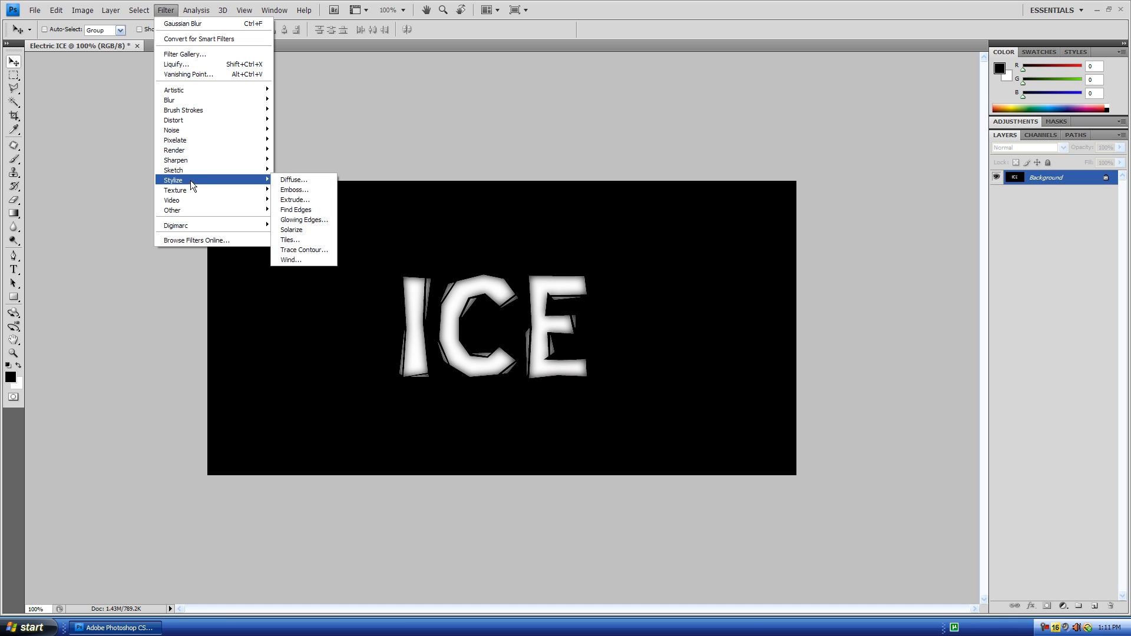
pyautogui.moveTo(300, 229)
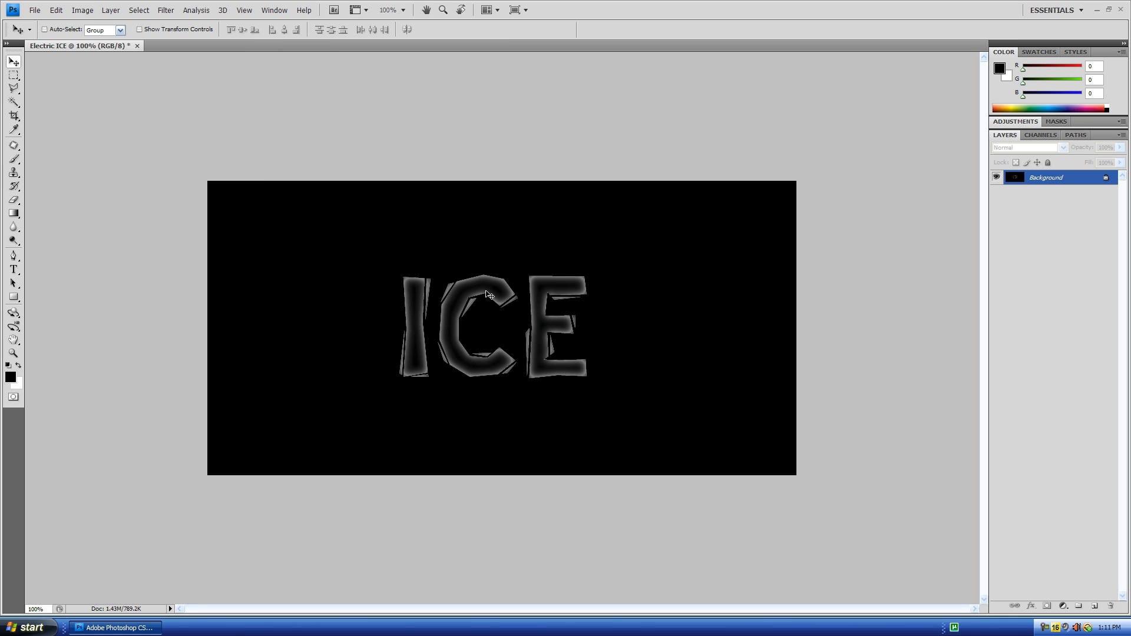
pyautogui.moveTo(489, 330)
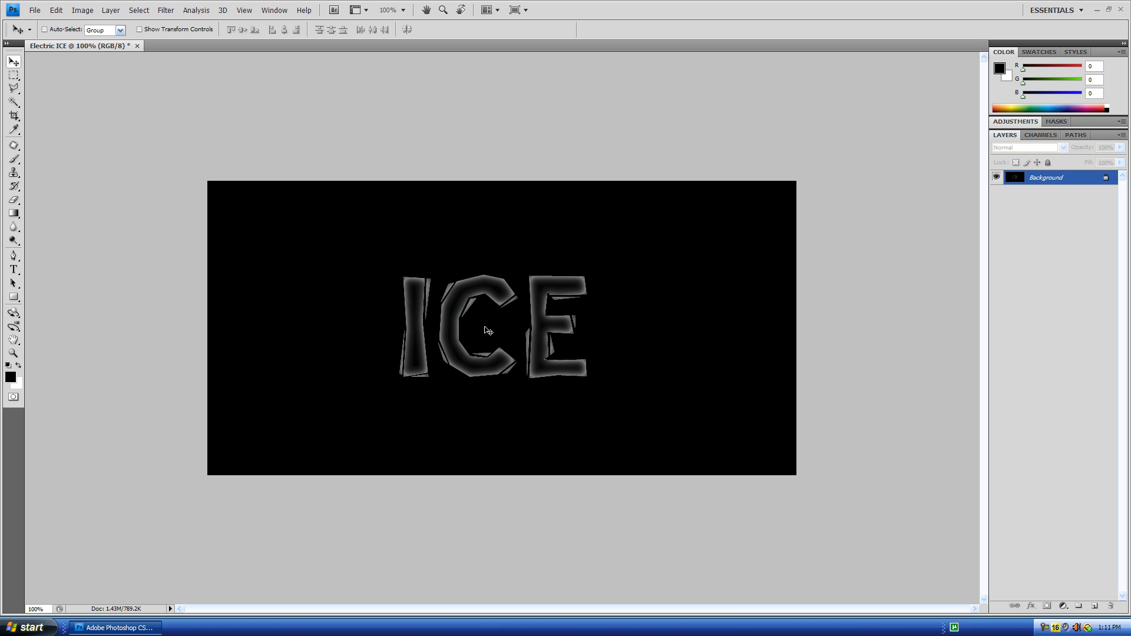
pyautogui.moveTo(112, 23)
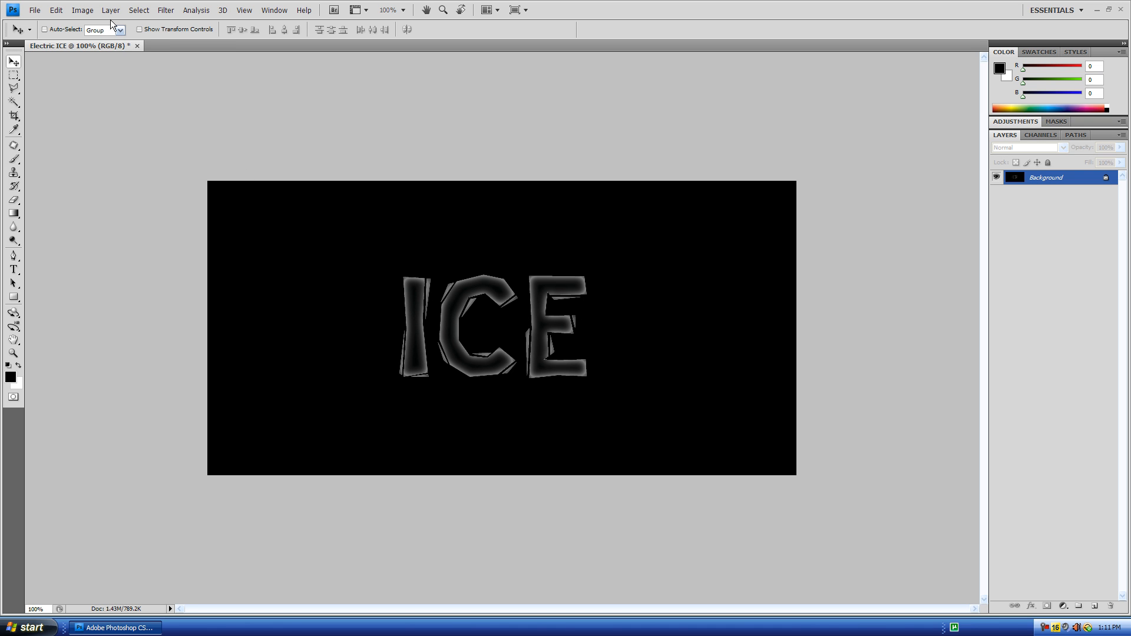
# Step: Brighten the glowing outlines with an Auto Levels adjustment
pyautogui.click(82, 9)
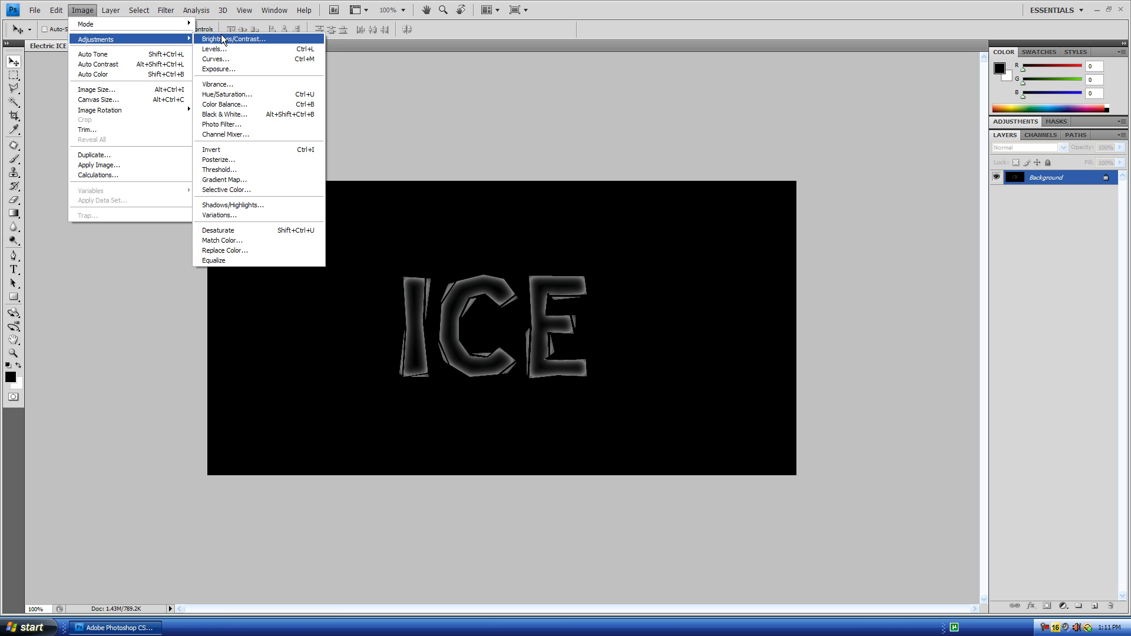
pyautogui.click(213, 48)
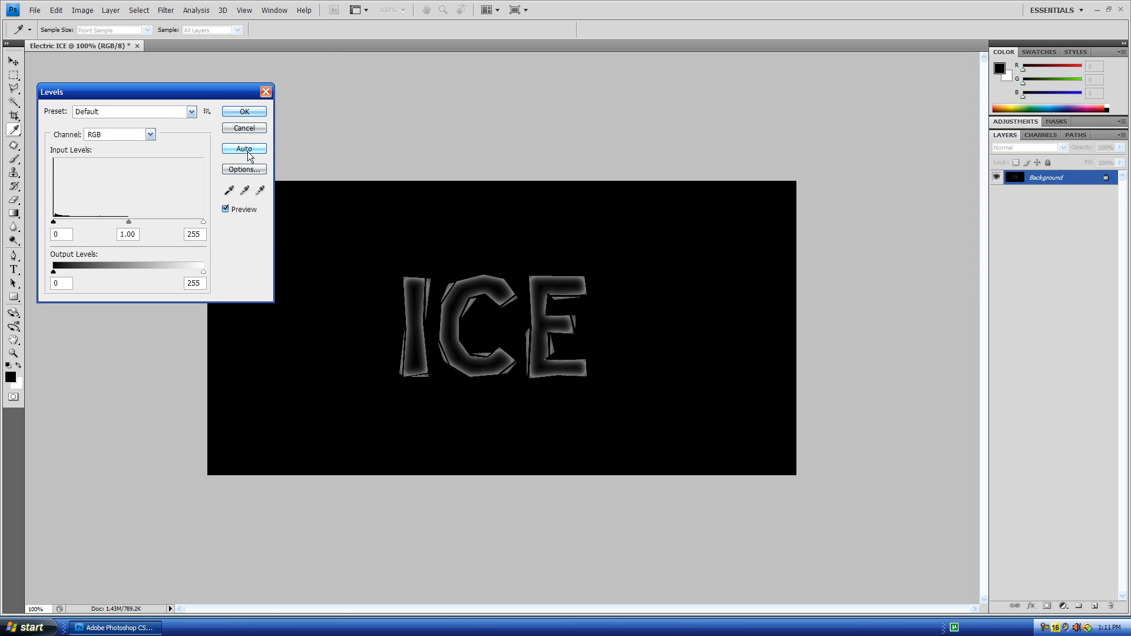
pyautogui.click(244, 149)
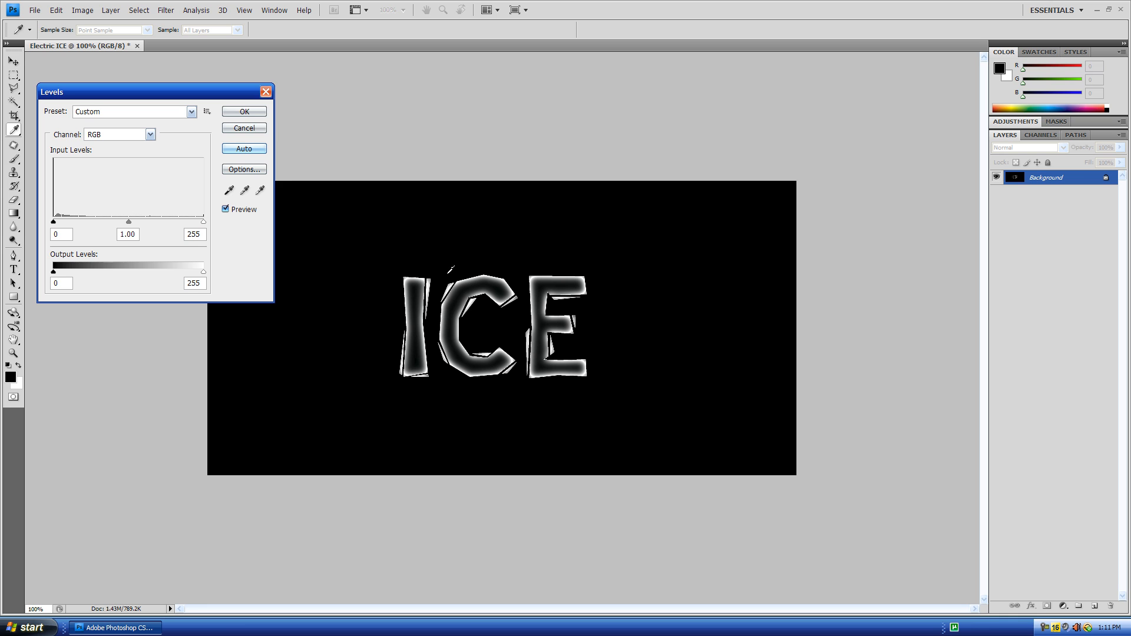
pyautogui.click(243, 112)
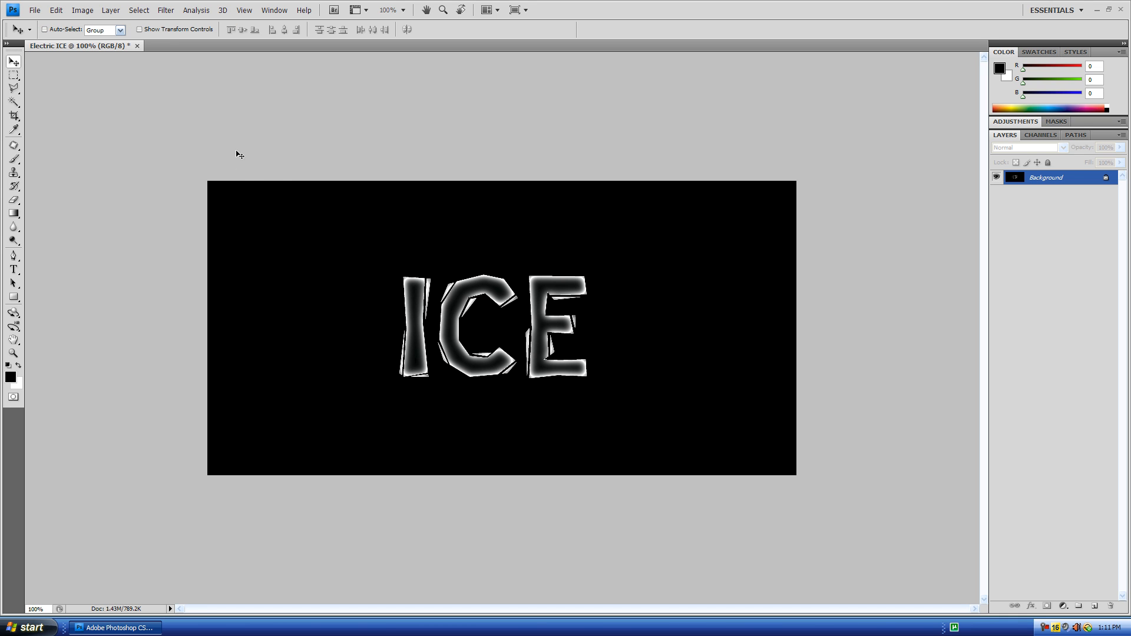
pyautogui.moveTo(87, 76)
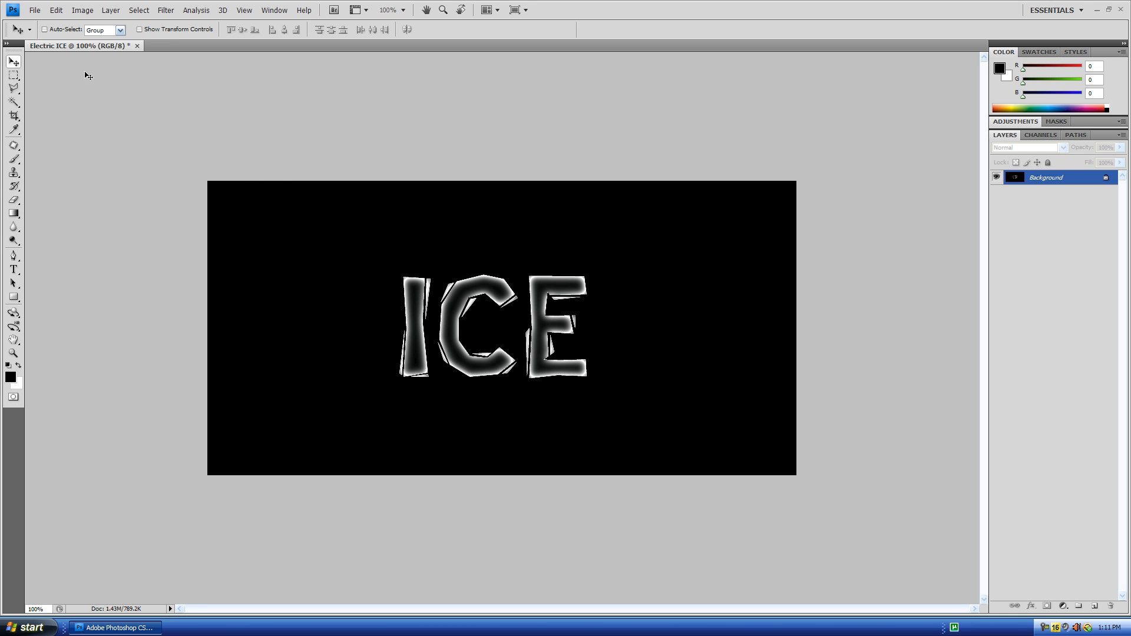
pyautogui.moveTo(215, 122)
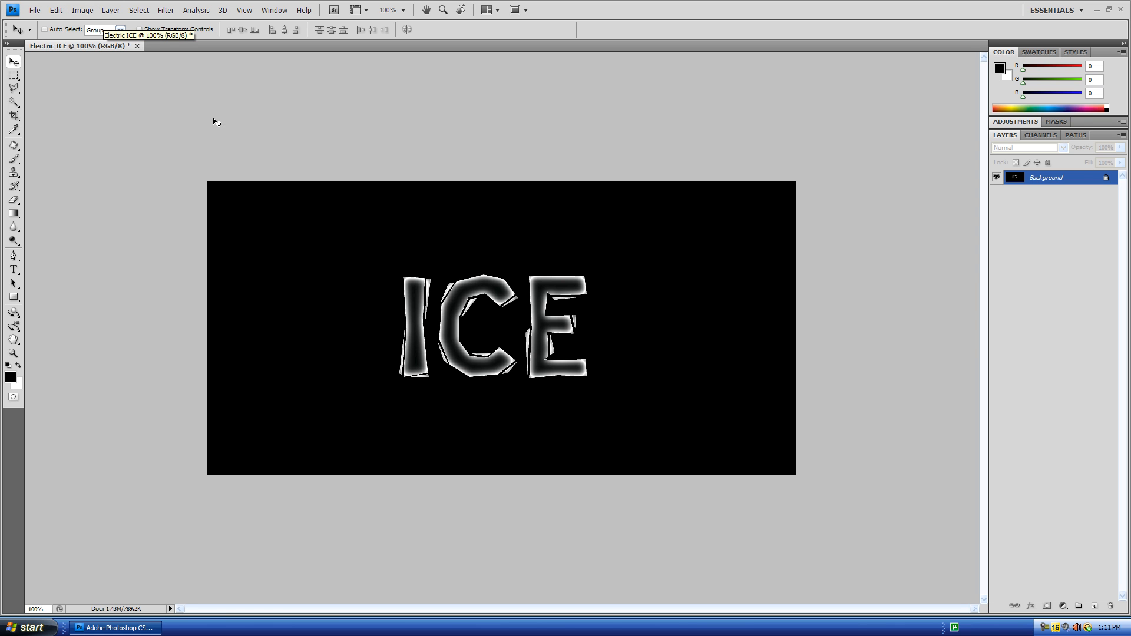
pyautogui.moveTo(85, 76)
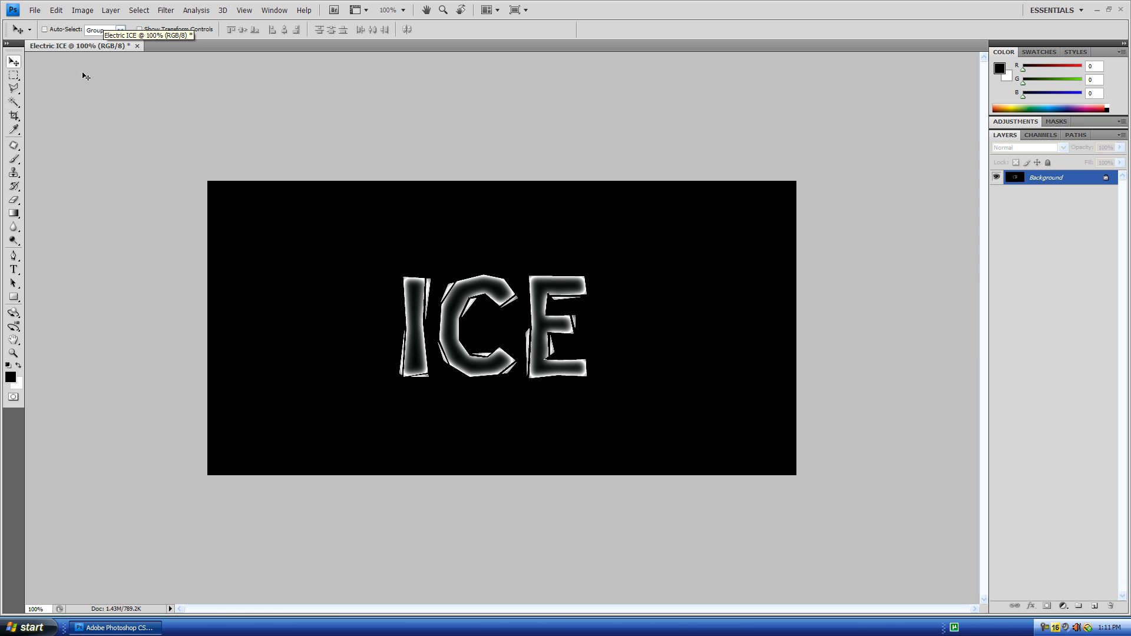
pyautogui.click(81, 9)
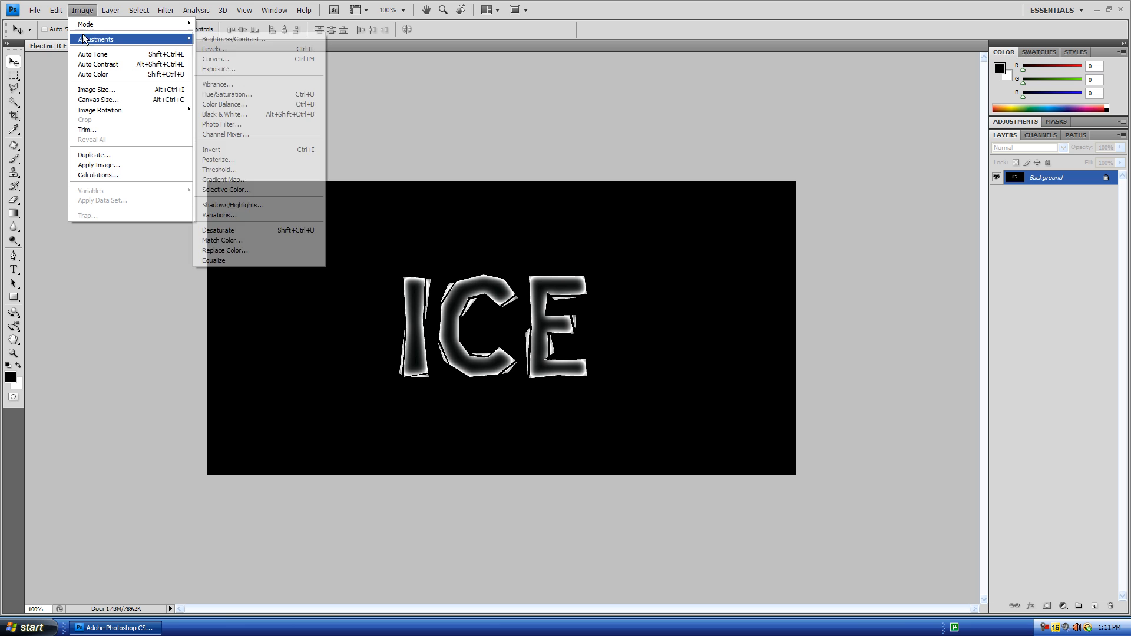
pyautogui.moveTo(214, 58)
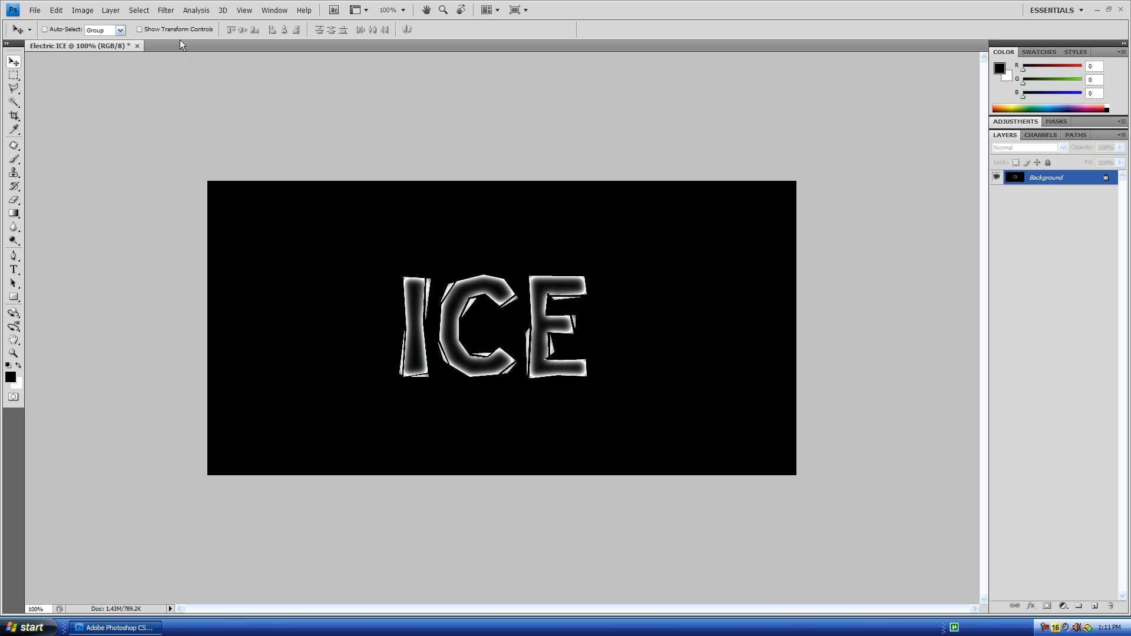
# Step: Apply a Wind filter, Method Wind, Direction From the Right, to streak the letters
pyautogui.click(165, 9)
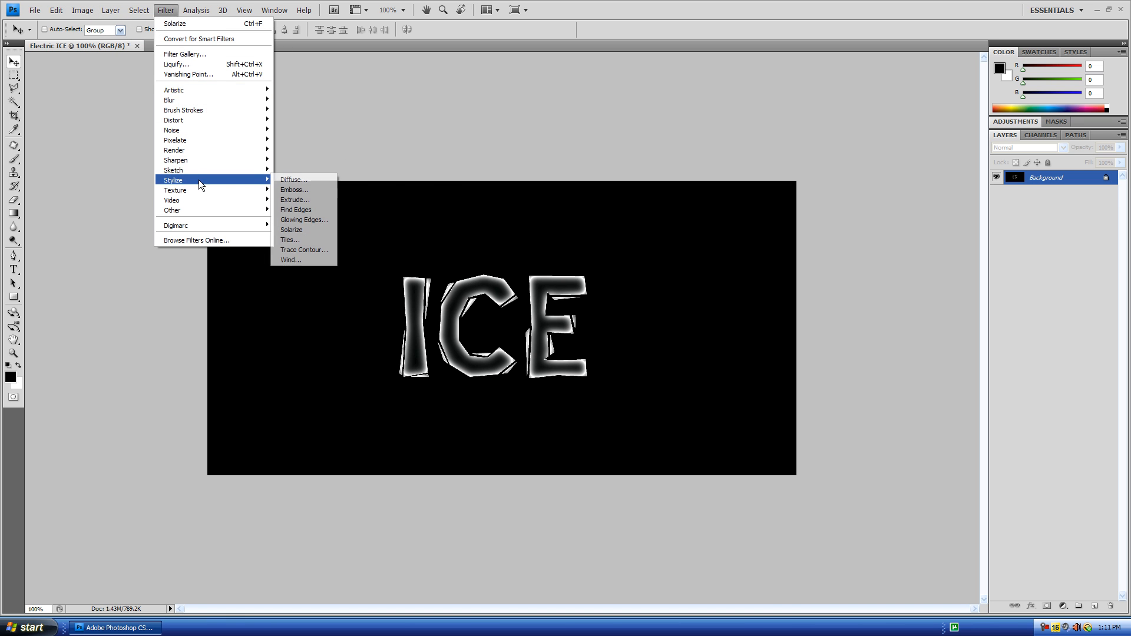
pyautogui.click(290, 259)
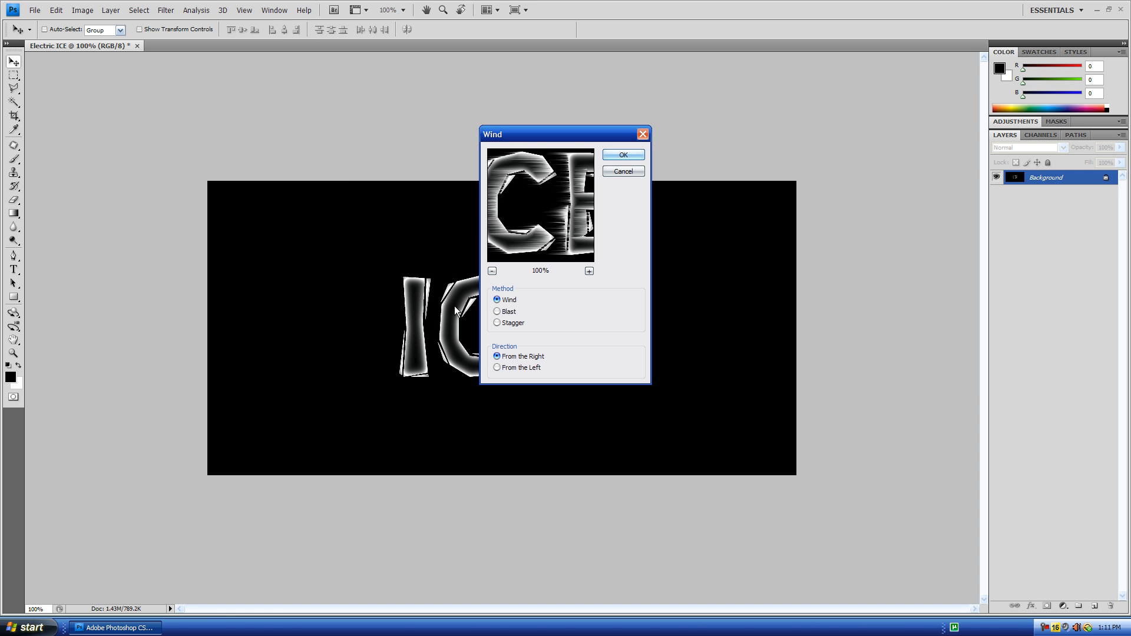
pyautogui.click(498, 366)
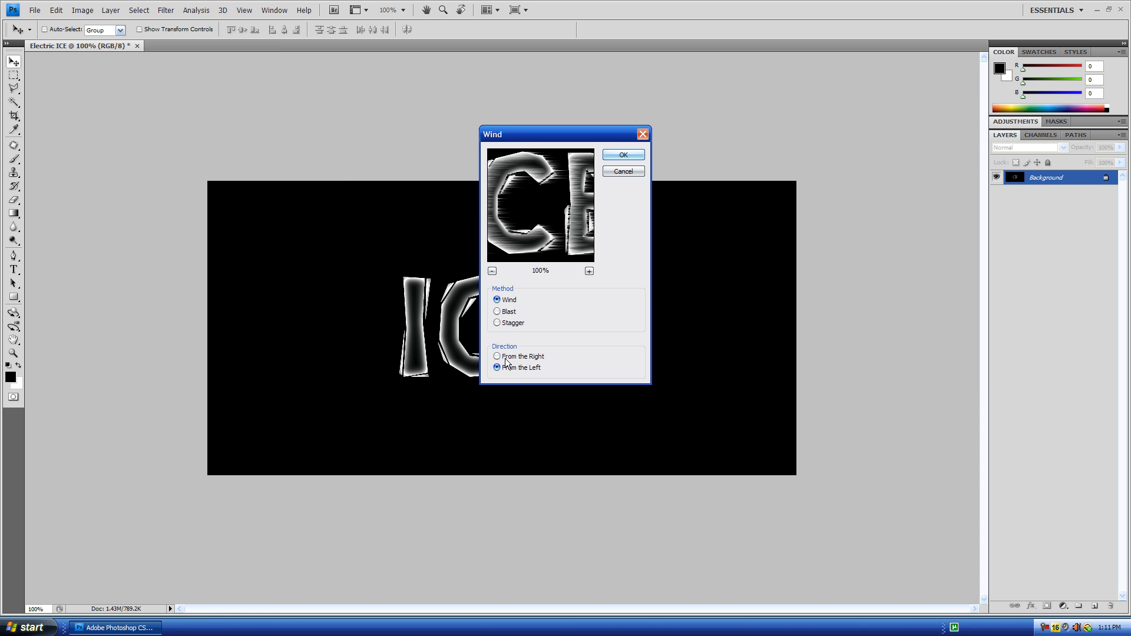
pyautogui.click(497, 356)
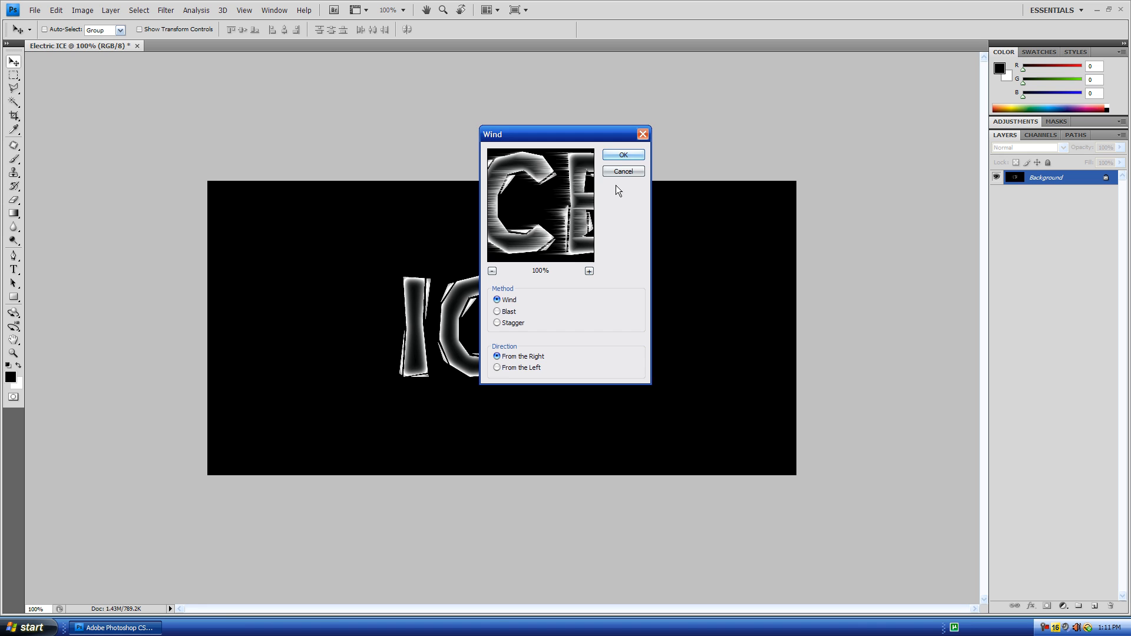
pyautogui.click(622, 154)
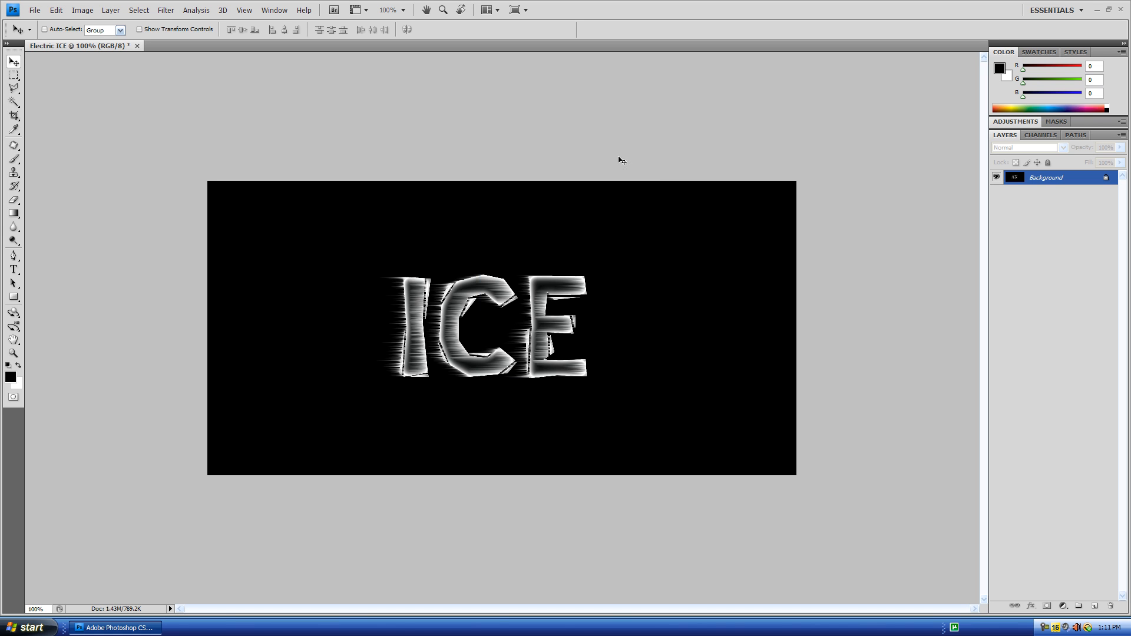
pyautogui.moveTo(370, 261)
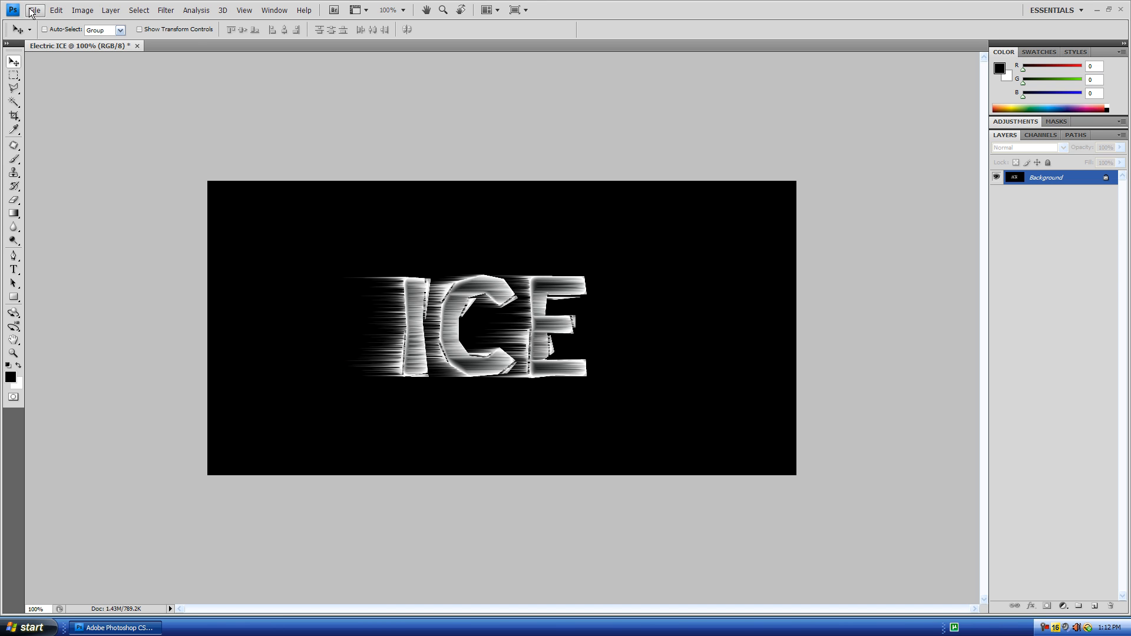
# Step: Rotate the canvas in quarter turns between wind passes, then set it back upright
pyautogui.click(82, 9)
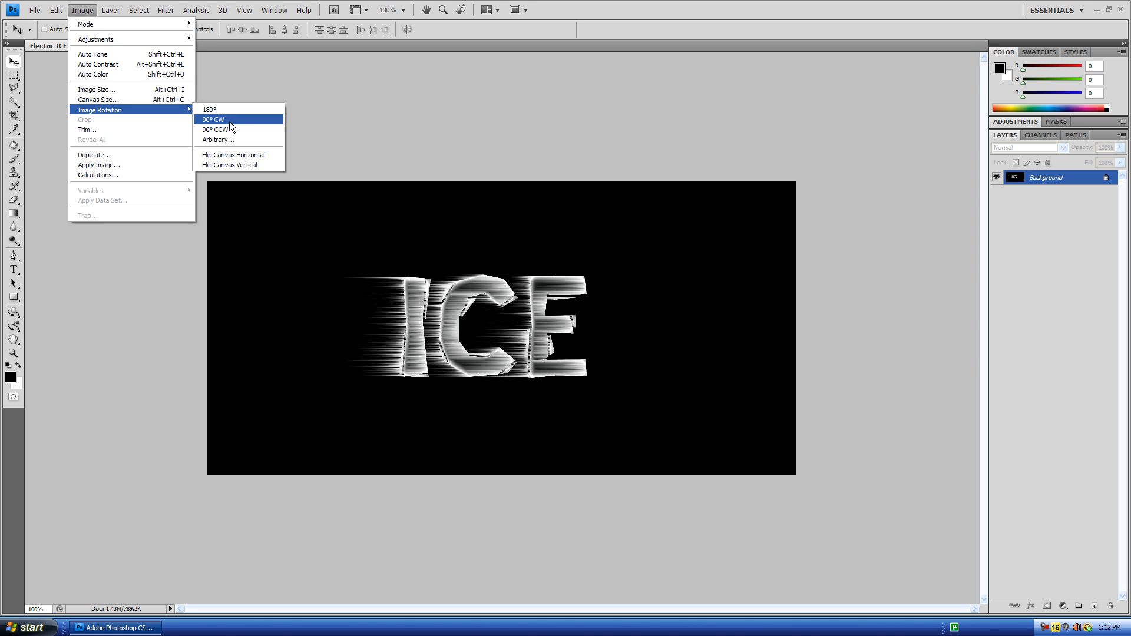
pyautogui.moveTo(228, 129)
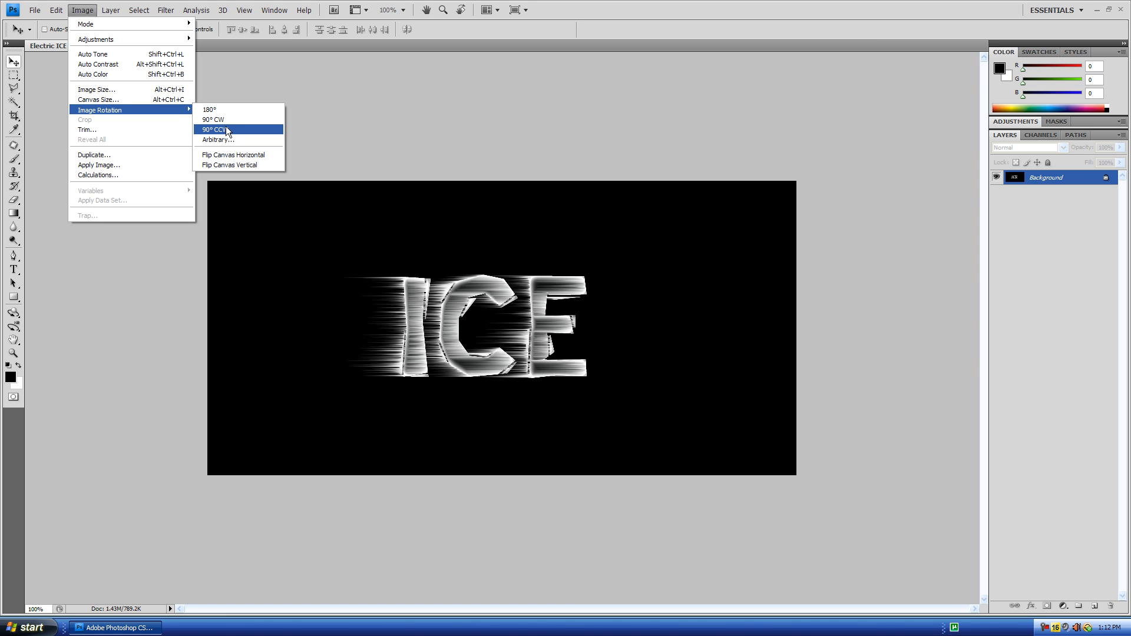
pyautogui.moveTo(214, 119)
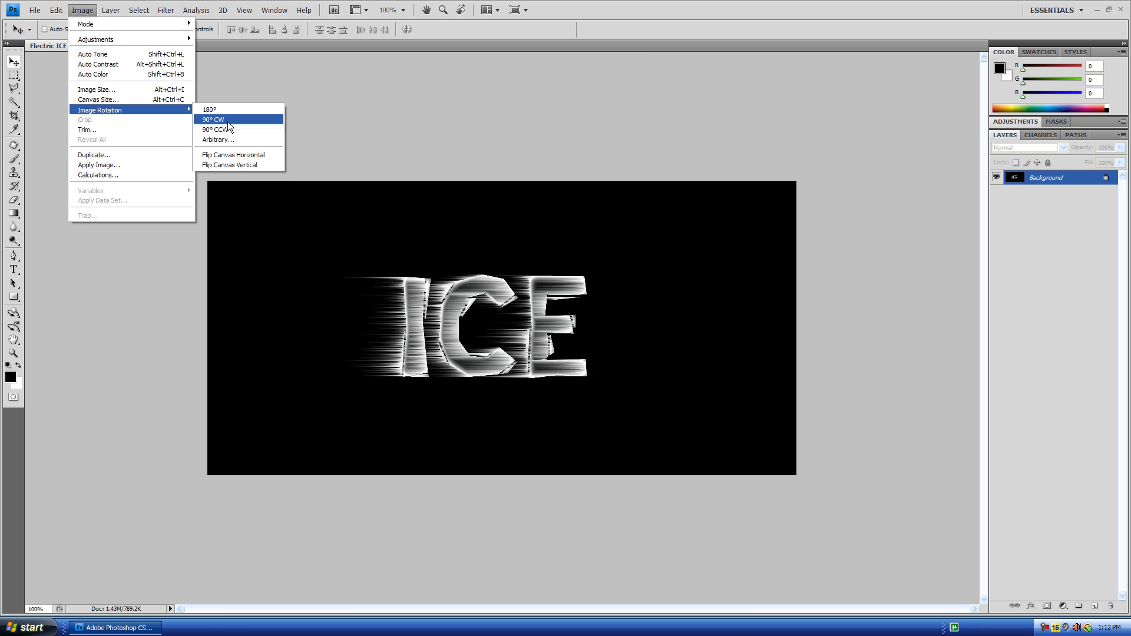
pyautogui.click(212, 119)
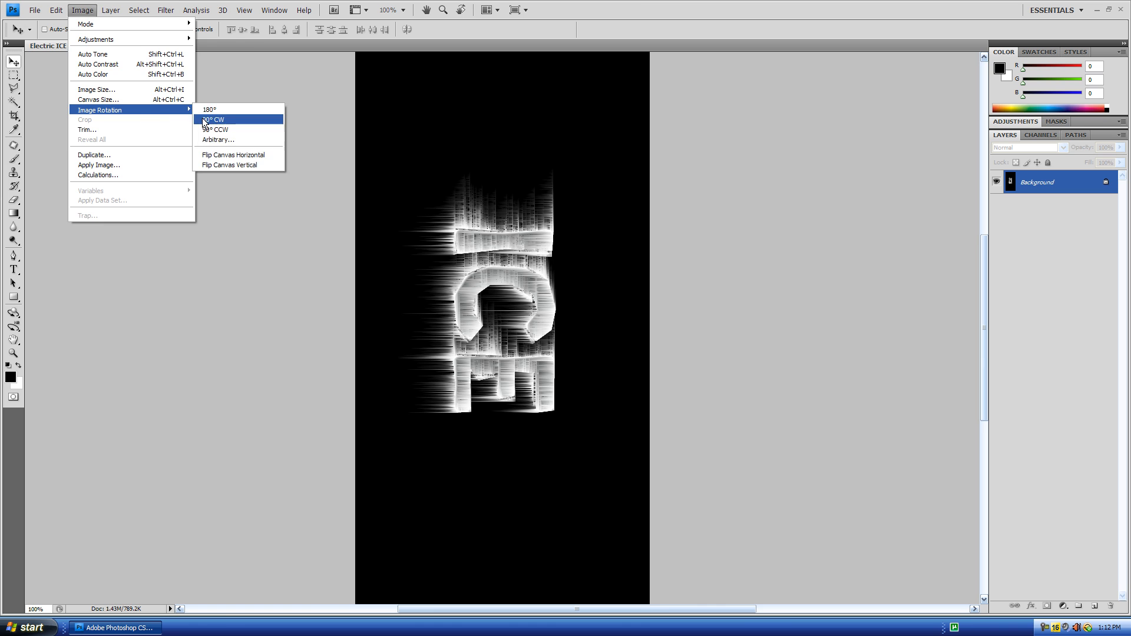
pyautogui.click(213, 119)
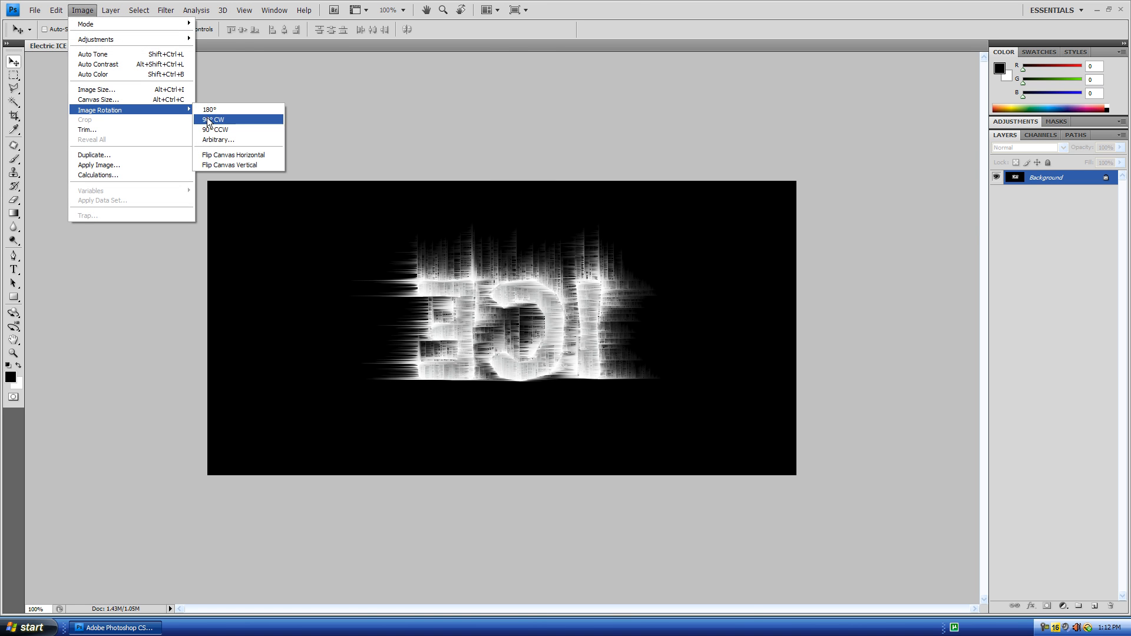
pyautogui.click(215, 120)
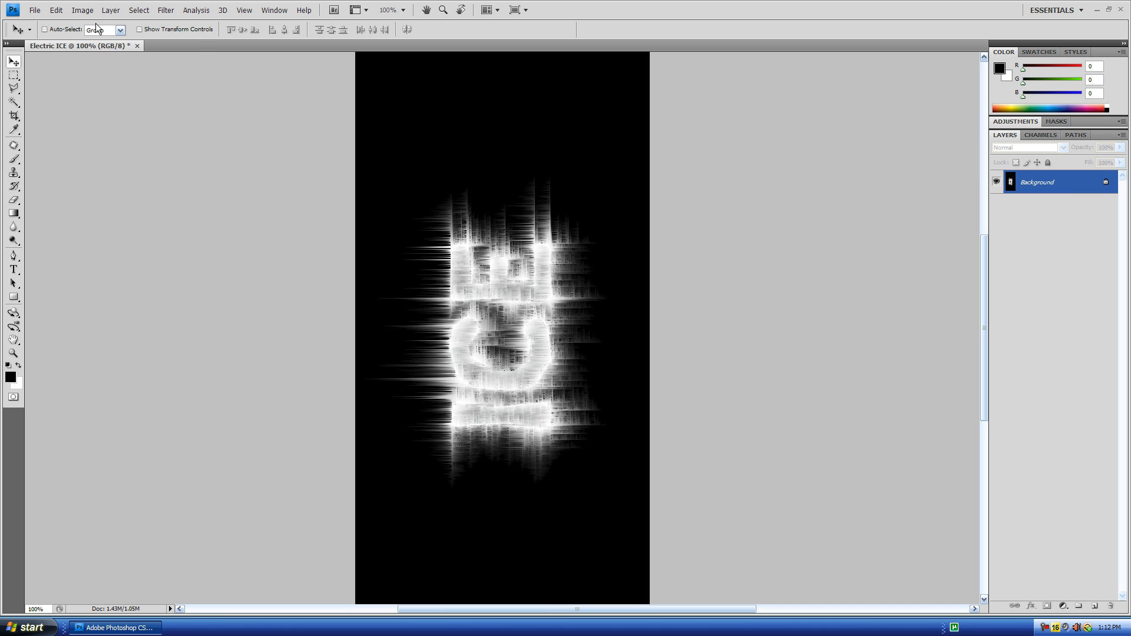
pyautogui.click(81, 9)
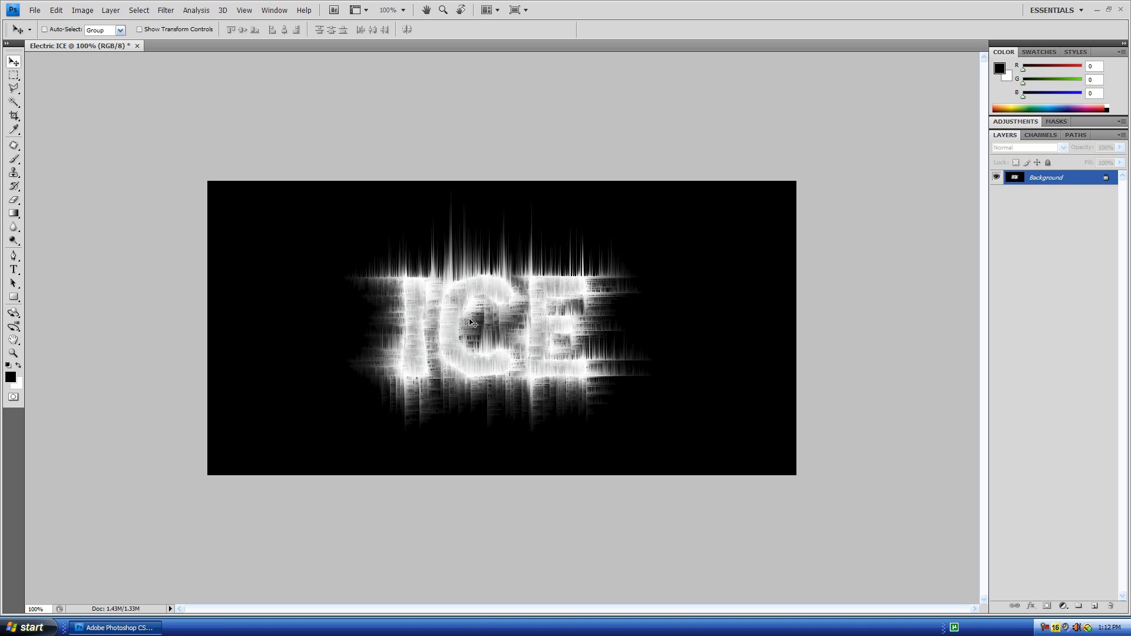
pyautogui.moveTo(414, 306)
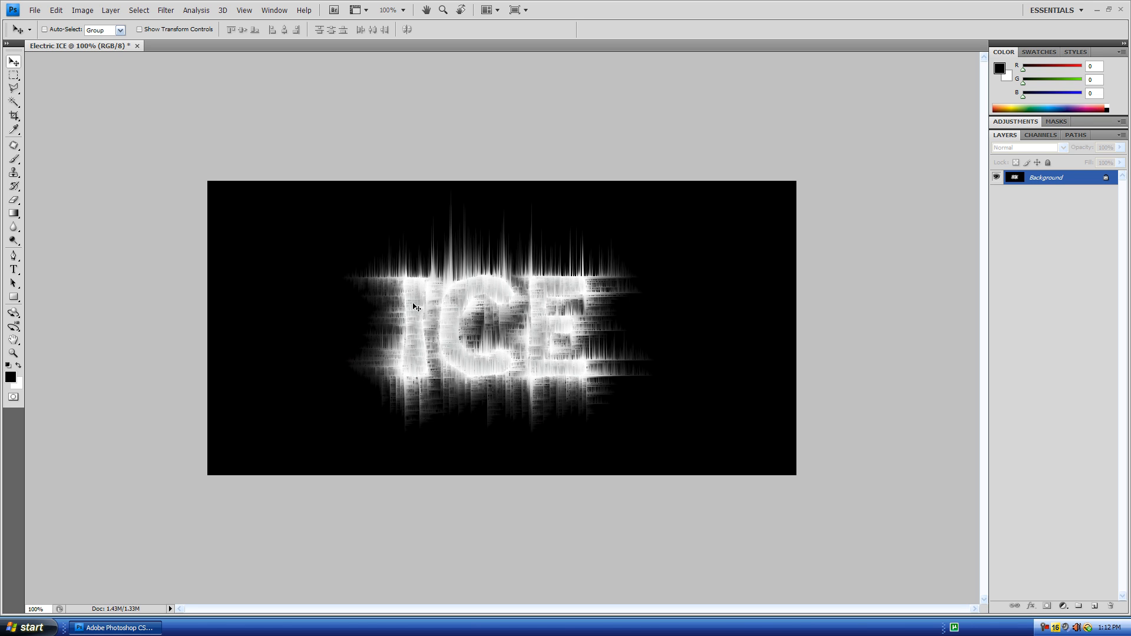
pyautogui.moveTo(587, 280)
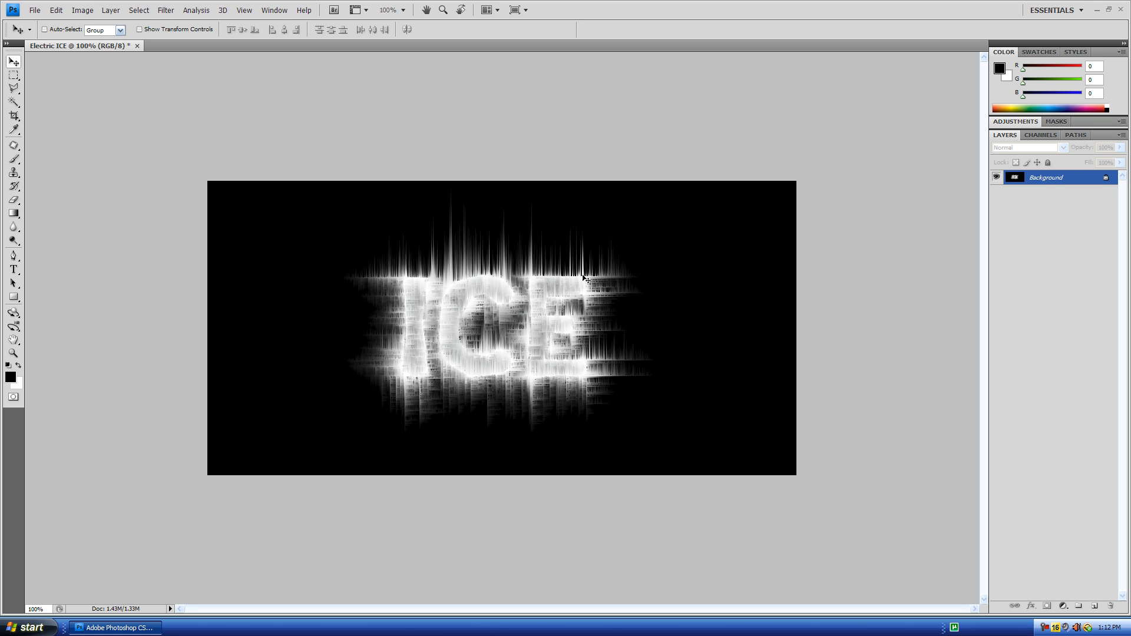
pyautogui.moveTo(508, 330)
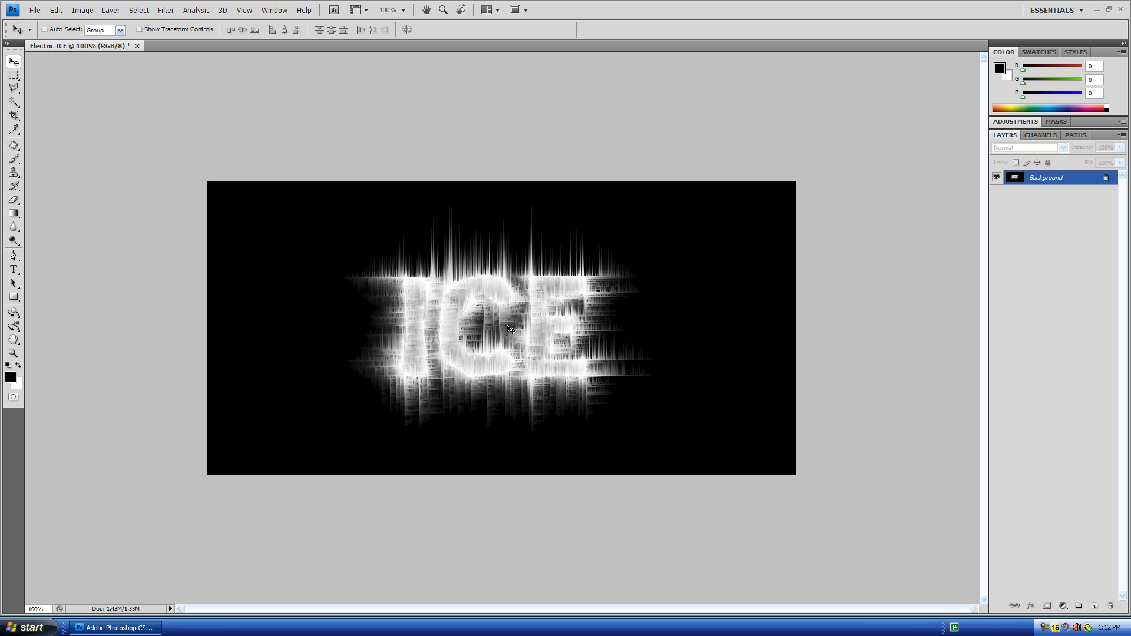
pyautogui.moveTo(220, 92)
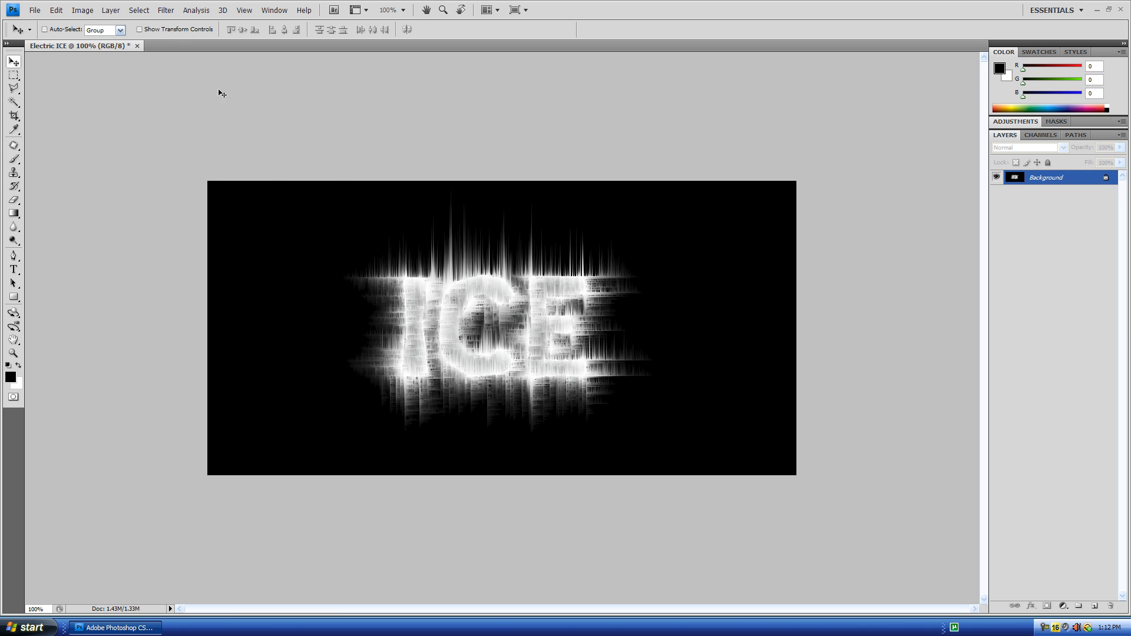
# Step: Apply Glowing Edges with low Edge Width, Brightness 12, Smoothness 5
pyautogui.click(165, 9)
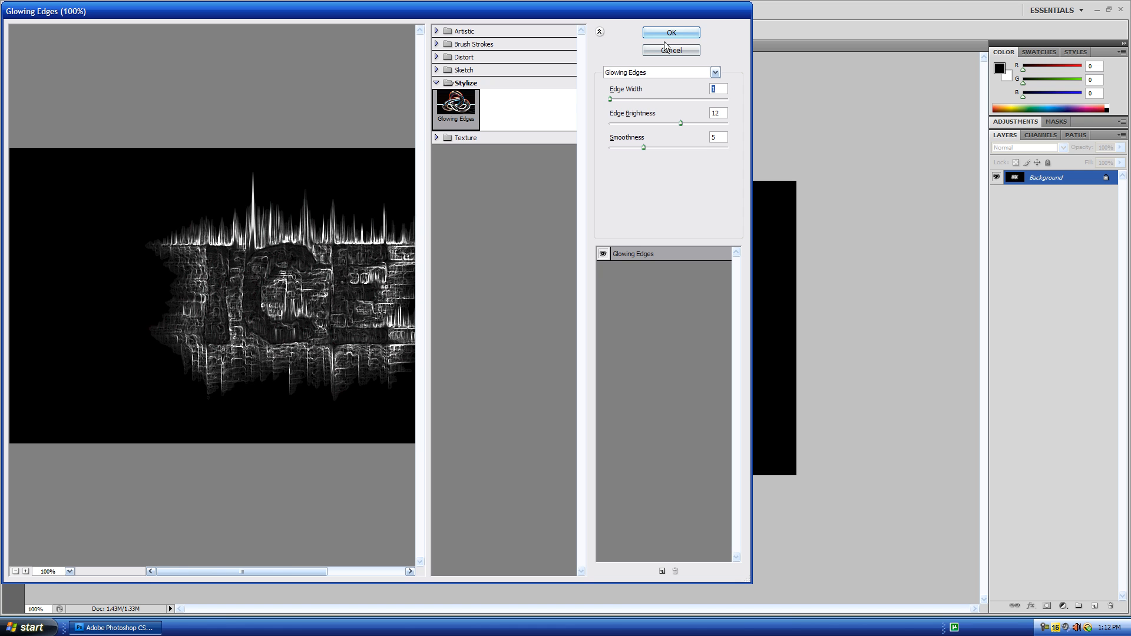
pyautogui.moveTo(613, 101)
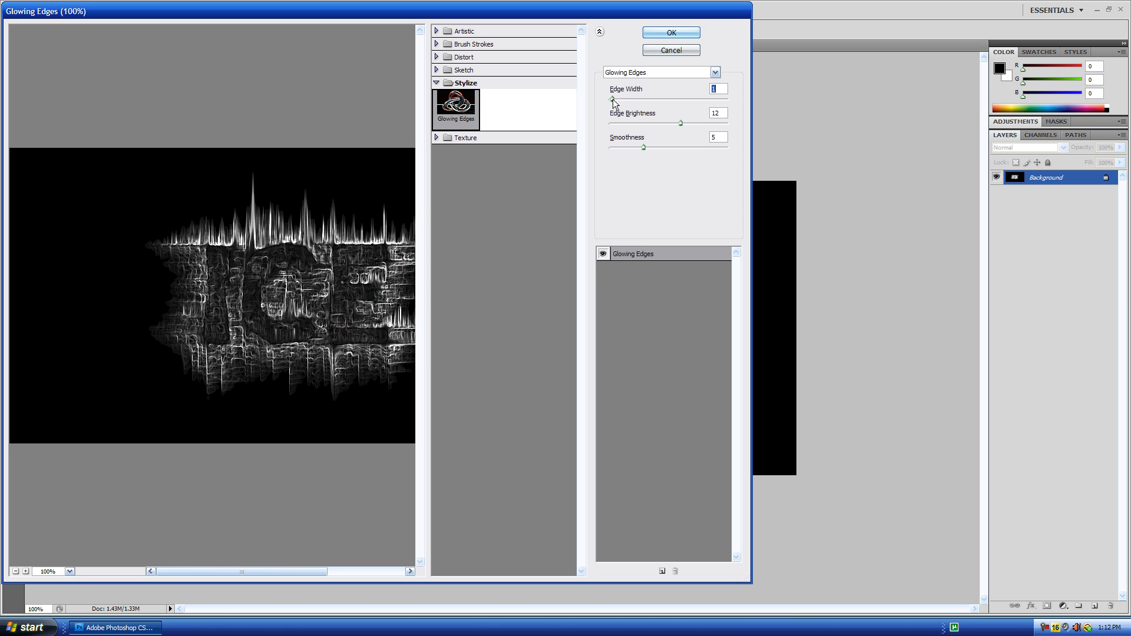
pyautogui.click(670, 32)
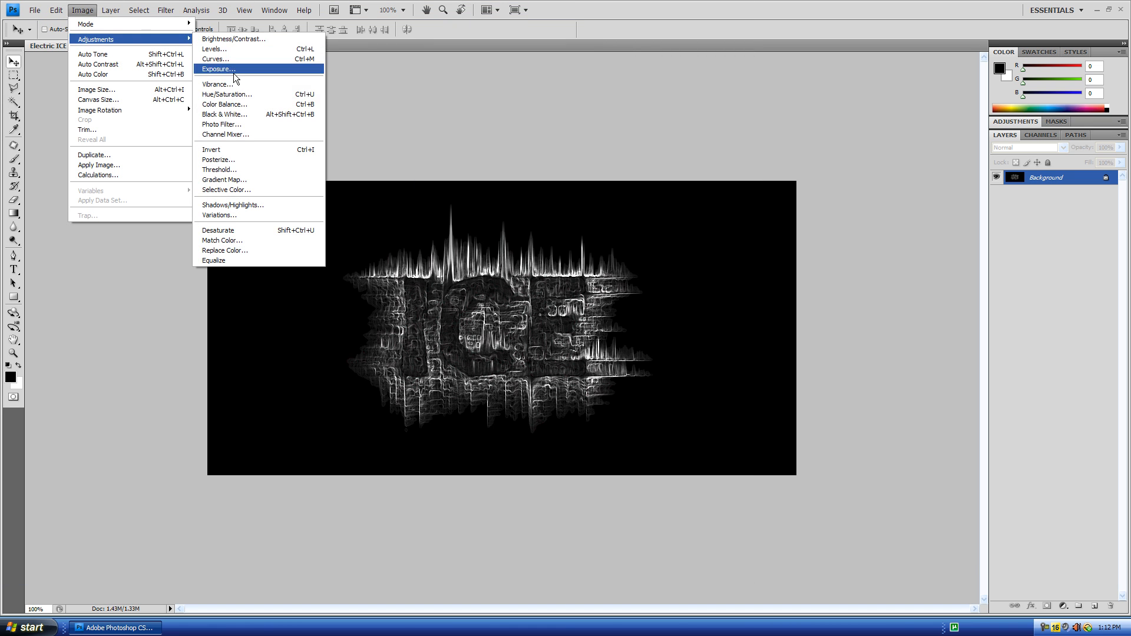
# Step: Shift Color Balance toward Cyan and Blue to tint the edge lines icy blue
pyautogui.click(224, 103)
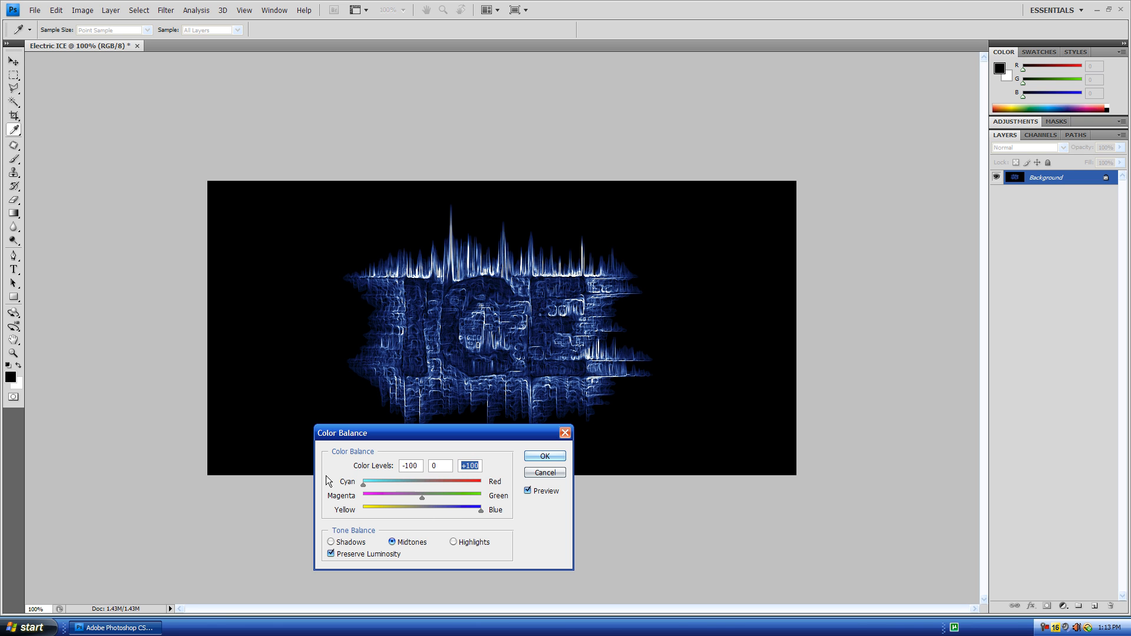
pyautogui.click(453, 542)
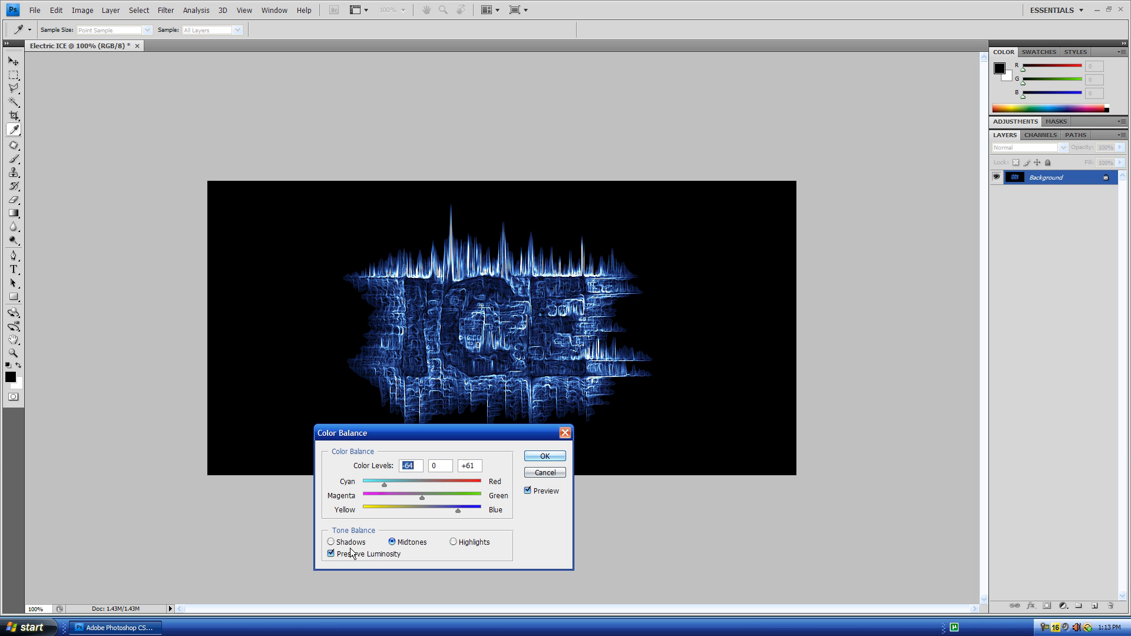
pyautogui.click(543, 455)
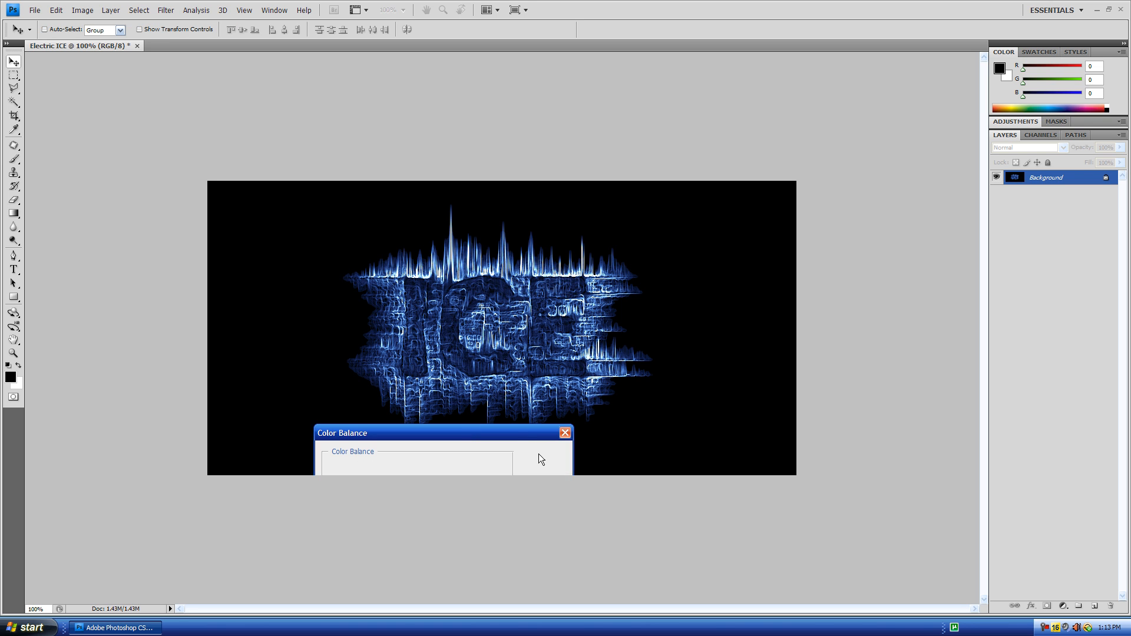
pyautogui.click(565, 433)
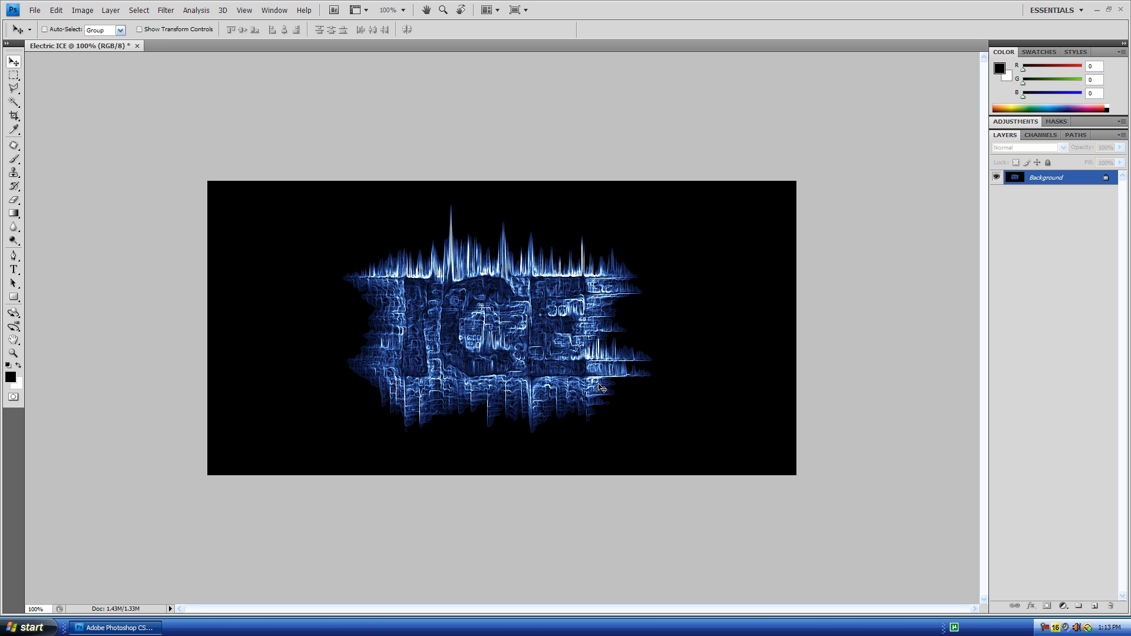
# Step: Use the History panel to step back to the Levels state
pyautogui.click(274, 9)
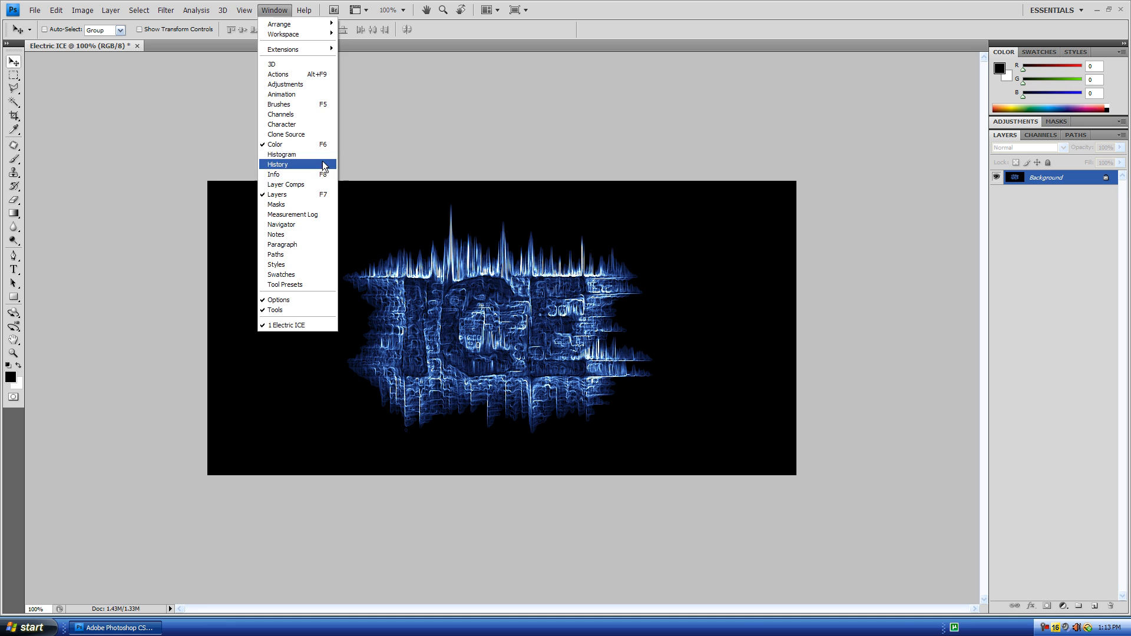
pyautogui.click(278, 164)
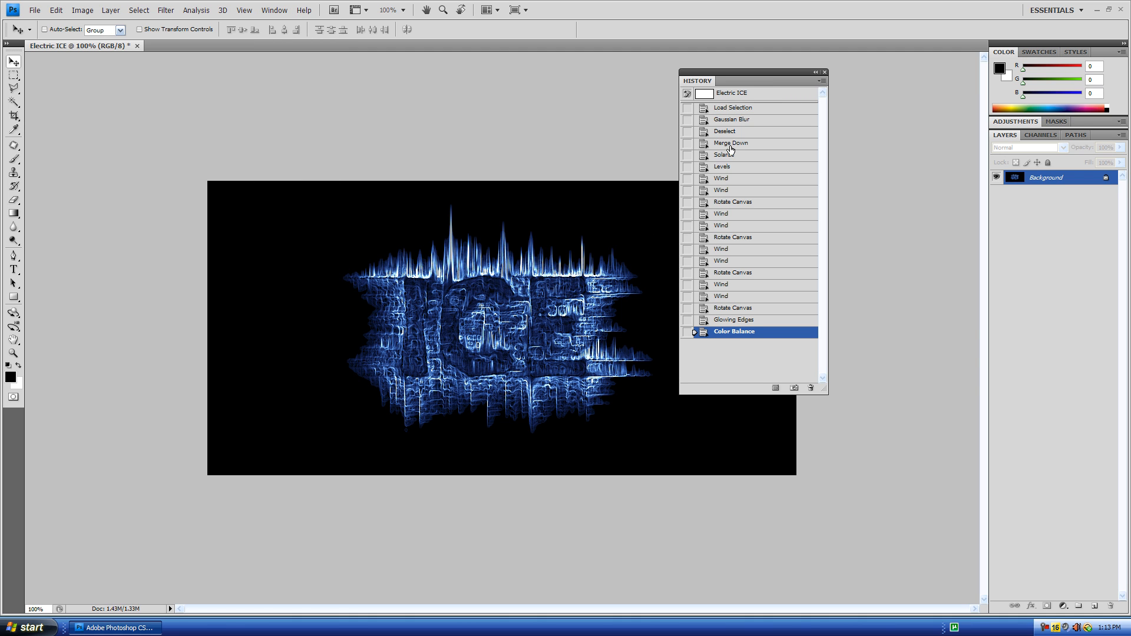
pyautogui.moveTo(728, 168)
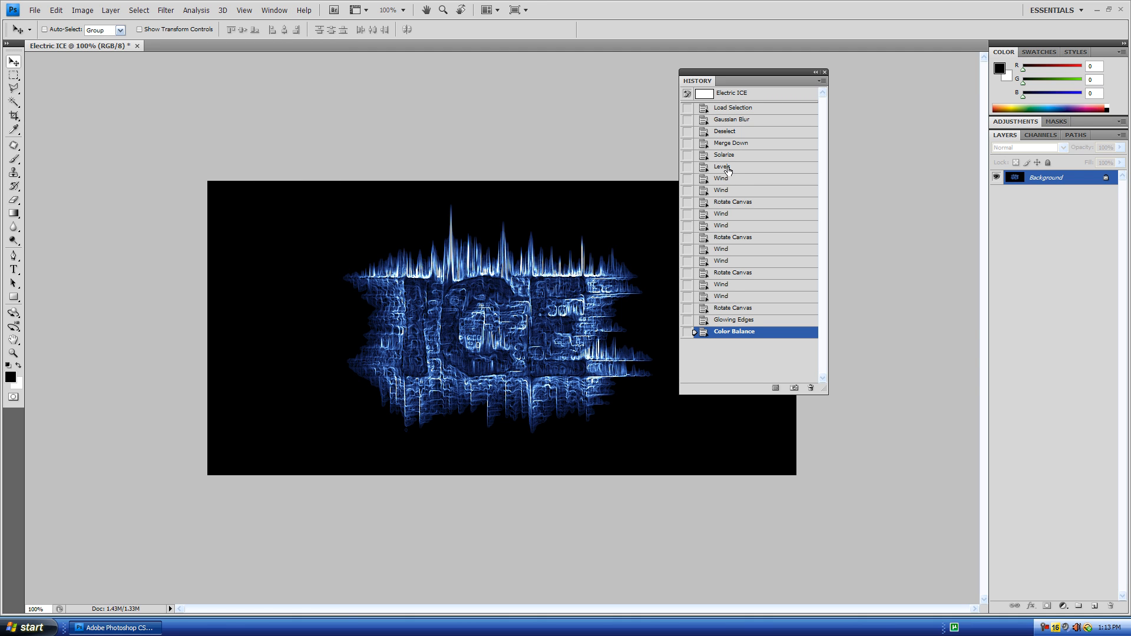
pyautogui.click(723, 154)
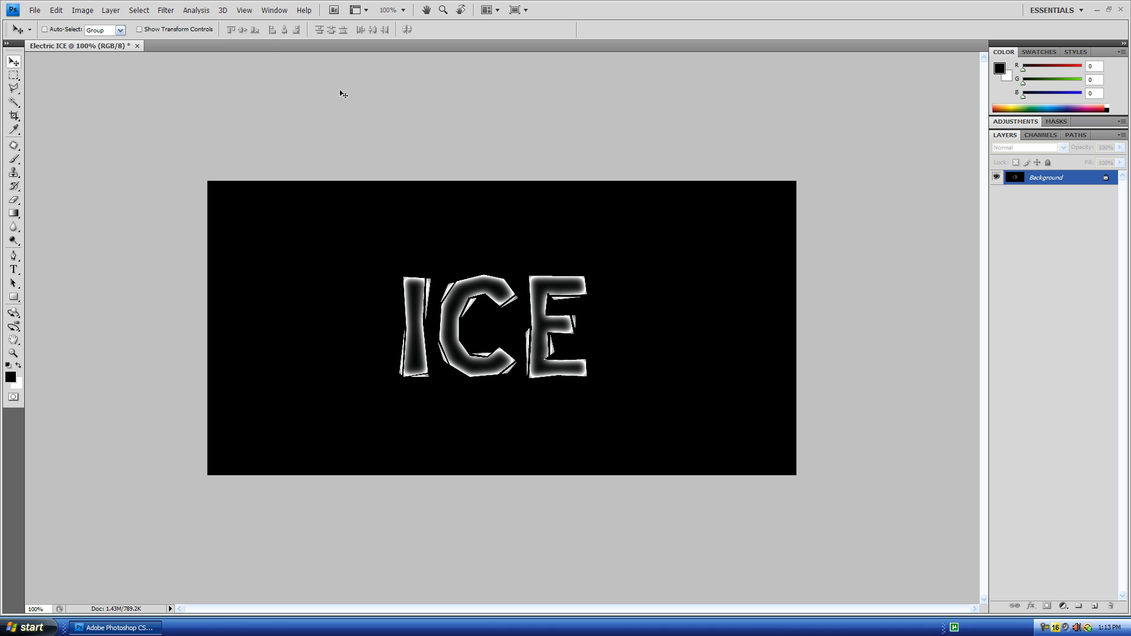
# Step: Apply the Wind filter (Wind, From the Right) to the letters and rotate the canvas 90° for the next pass
pyautogui.click(165, 9)
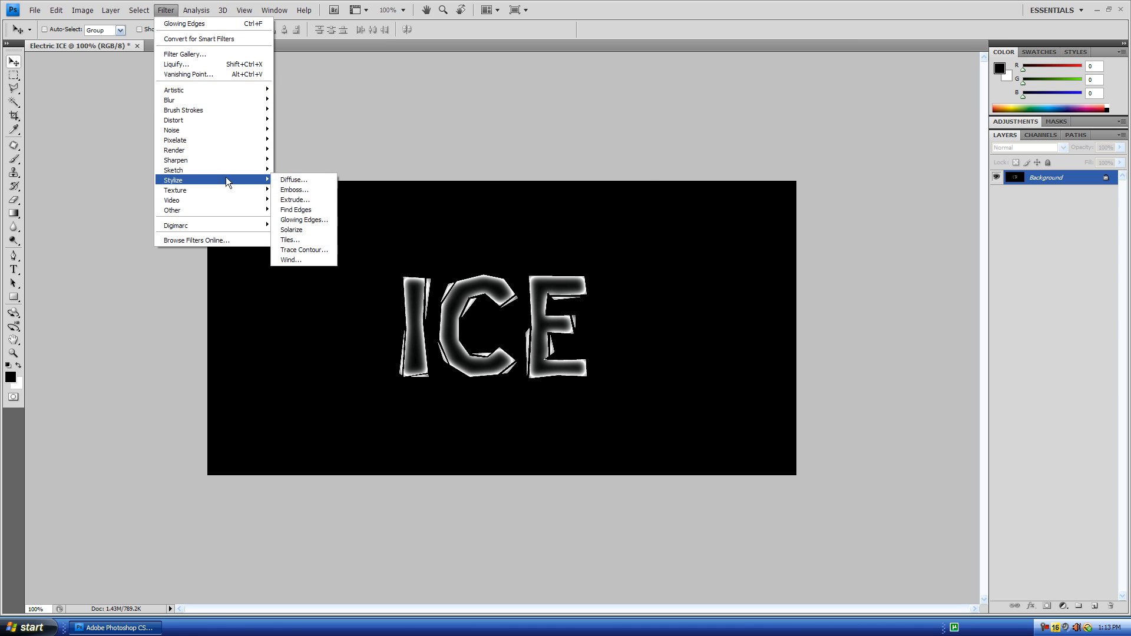
pyautogui.click(289, 260)
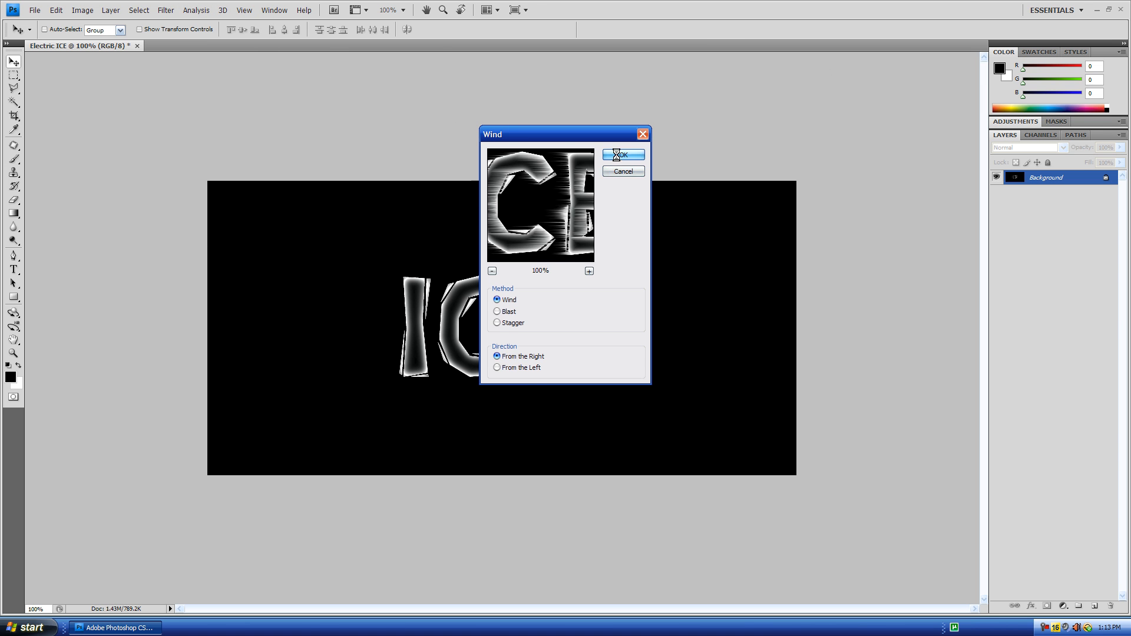
pyautogui.click(83, 9)
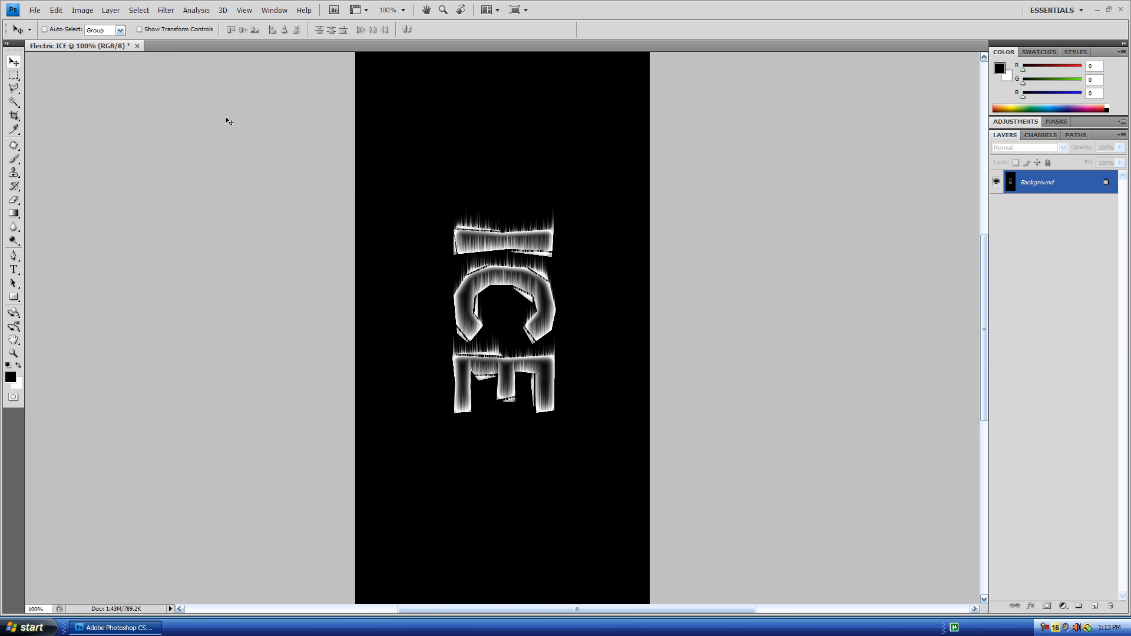
pyautogui.click(82, 9)
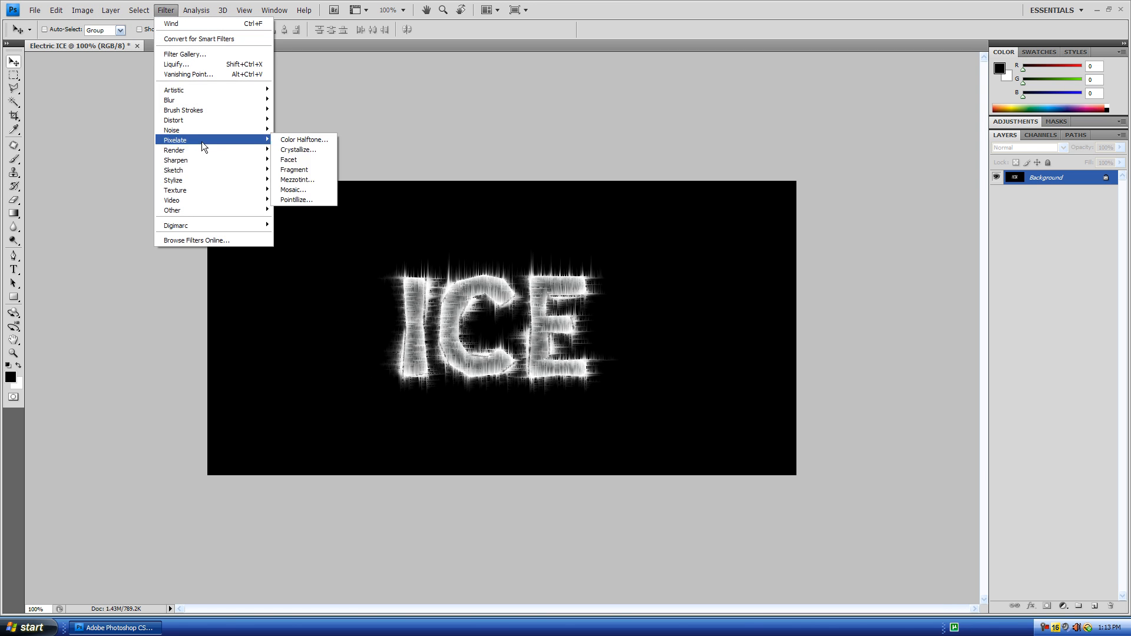
pyautogui.moveTo(173, 179)
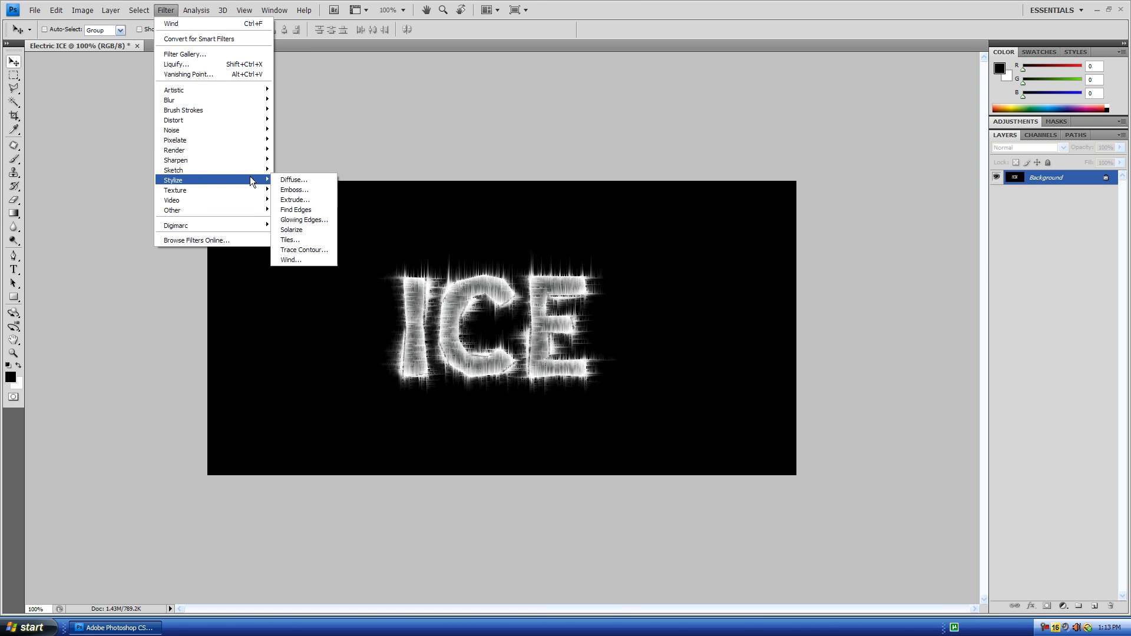
# Step: Apply Glowing Edges with Edge Width 1, Edge Brightness 10, Smoothness 5 to the streaked letters
pyautogui.click(303, 220)
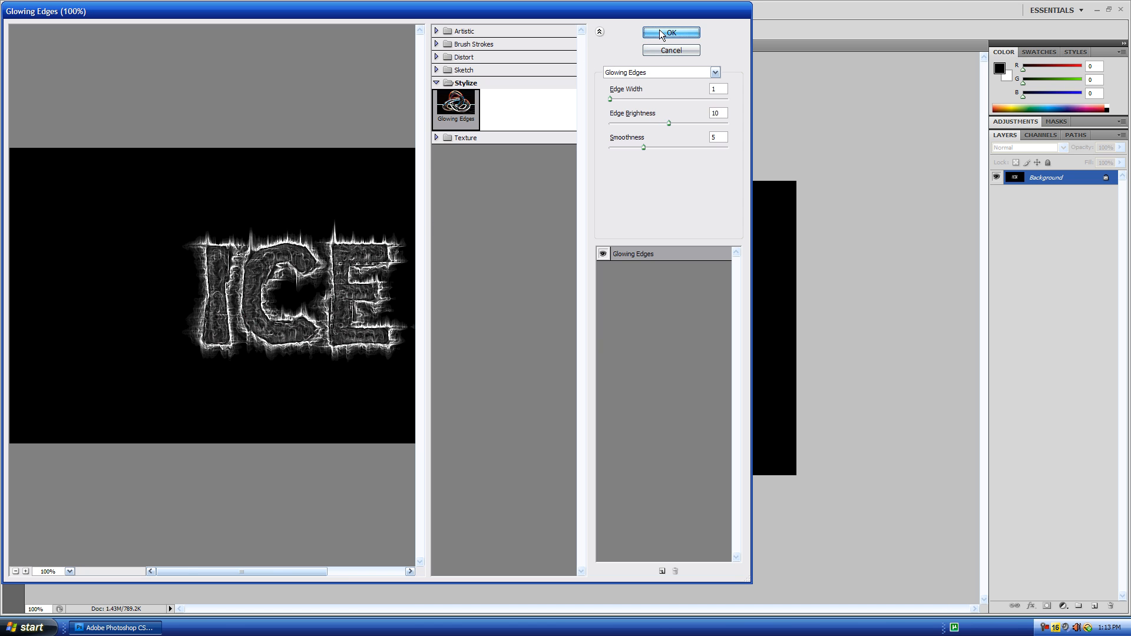
pyautogui.click(670, 32)
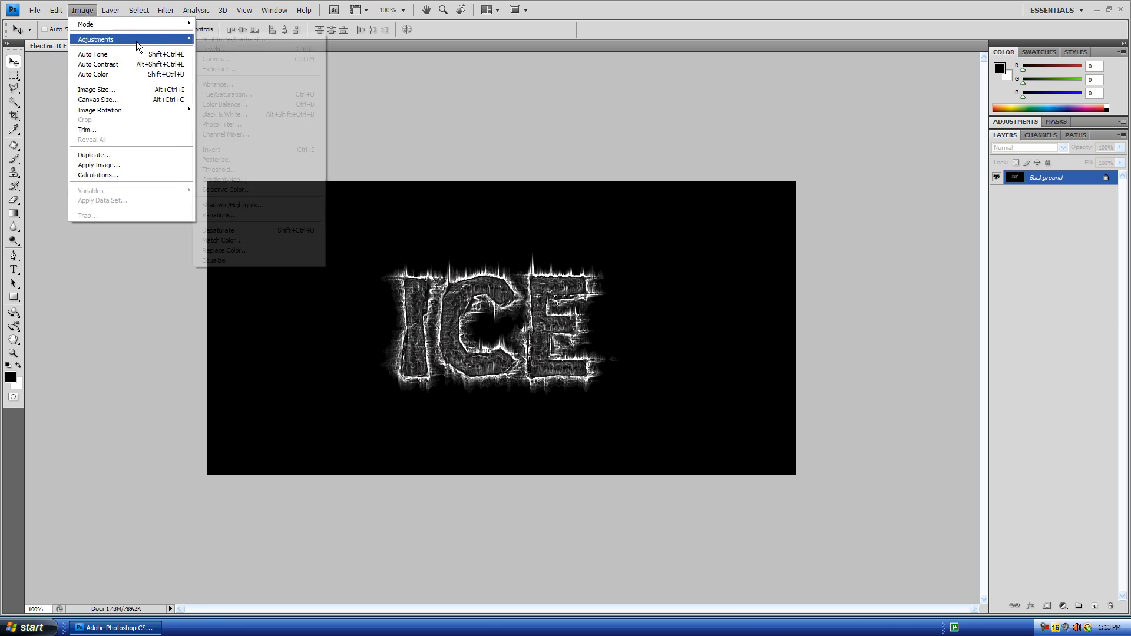
# Step: Apply Color Balance with Midtones -91/0/+64 and Highlights -57/0/+56 for an icy blue tint
pyautogui.click(225, 104)
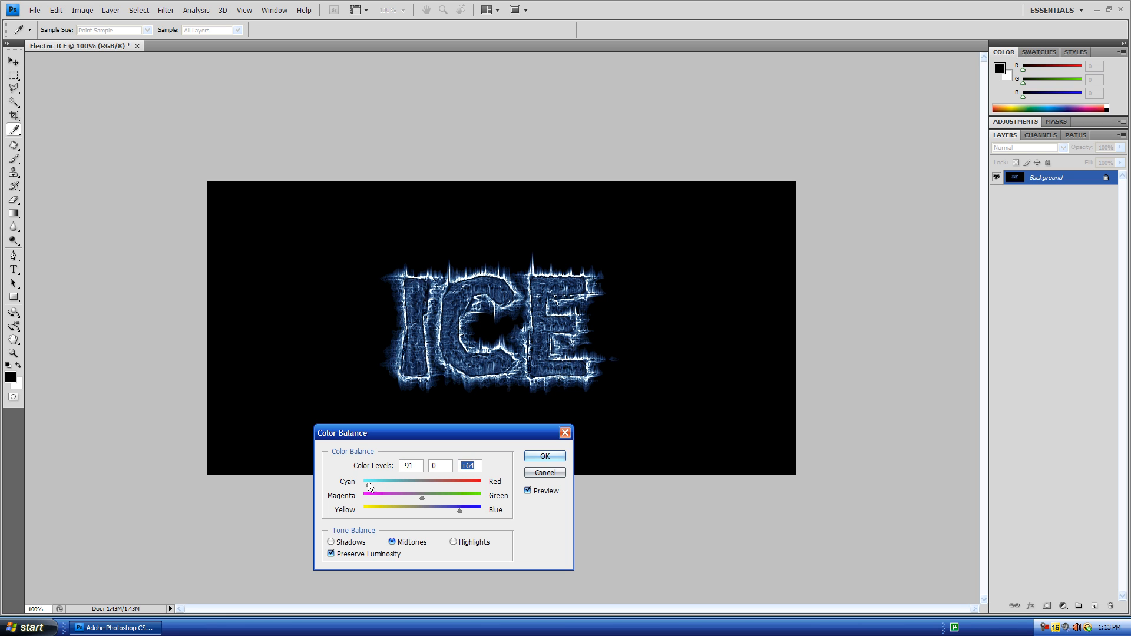
pyautogui.click(453, 542)
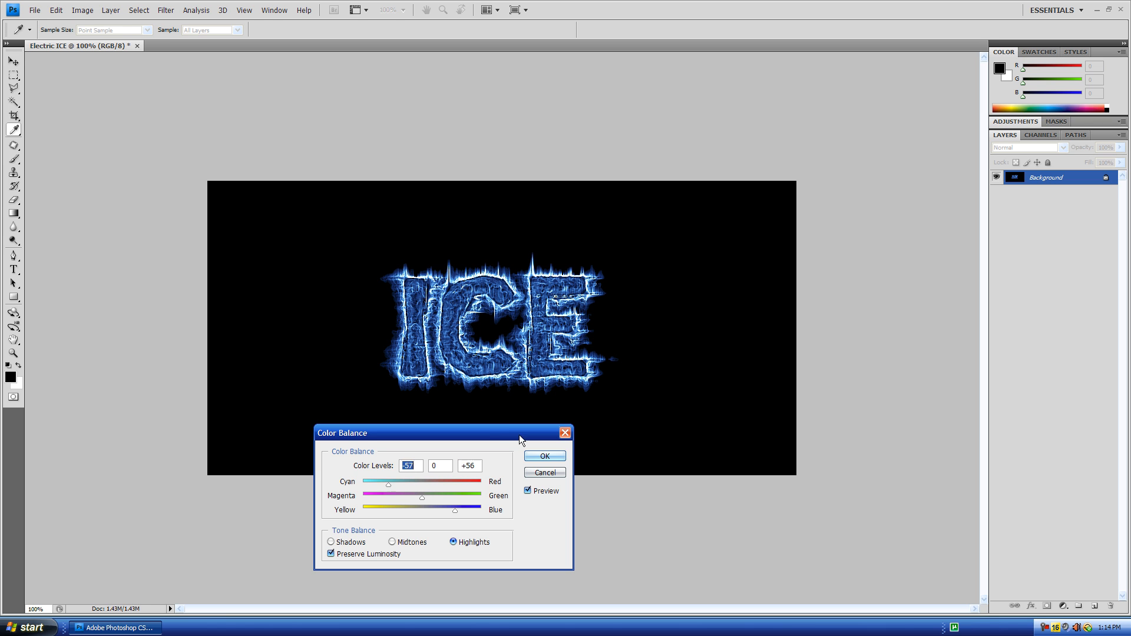
pyautogui.click(543, 456)
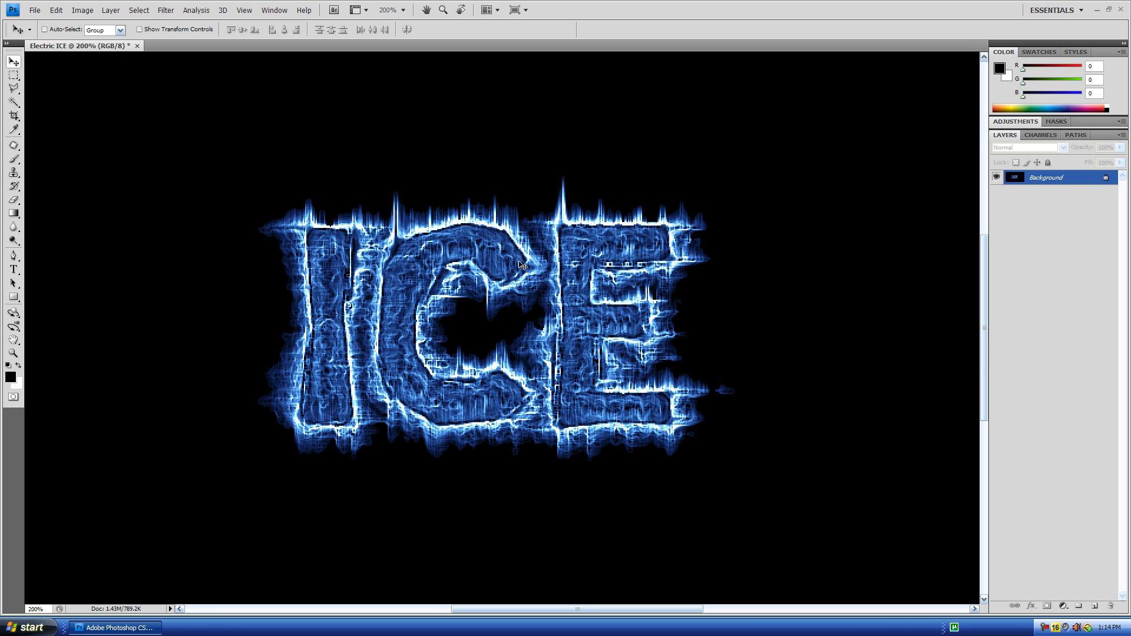
pyautogui.moveTo(201, 477)
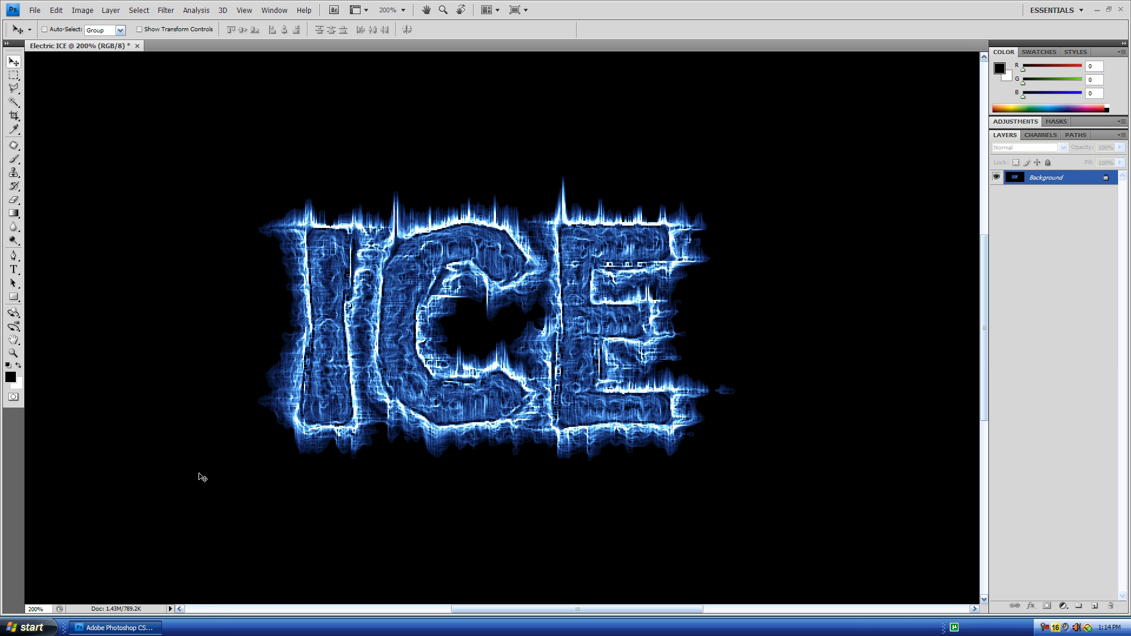
pyautogui.moveTo(402, 395)
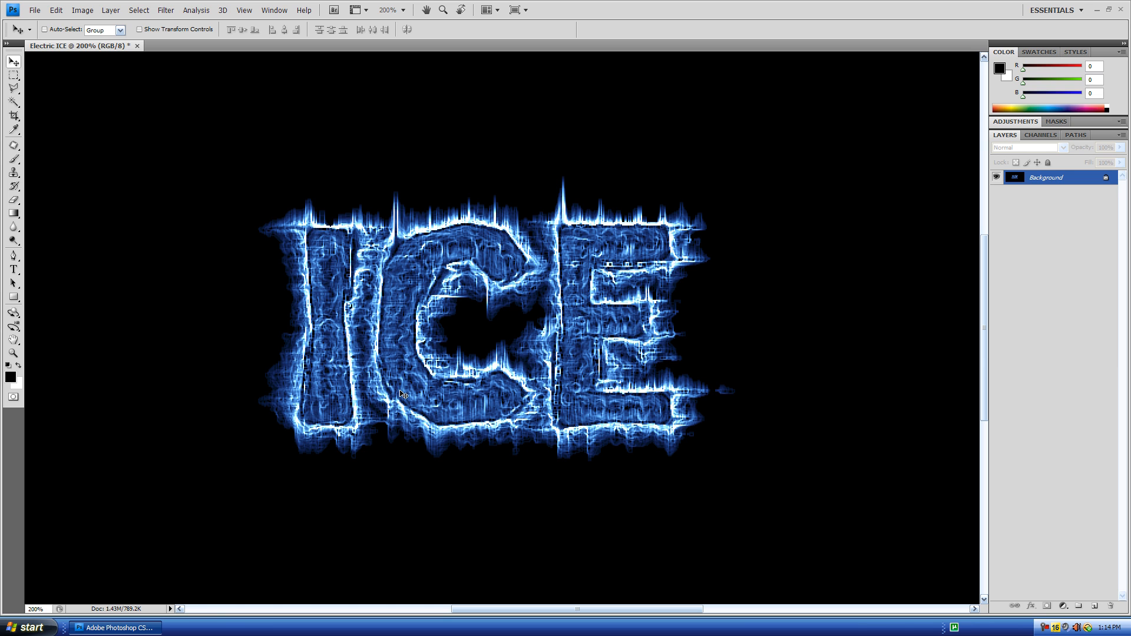
pyautogui.moveTo(240, 306)
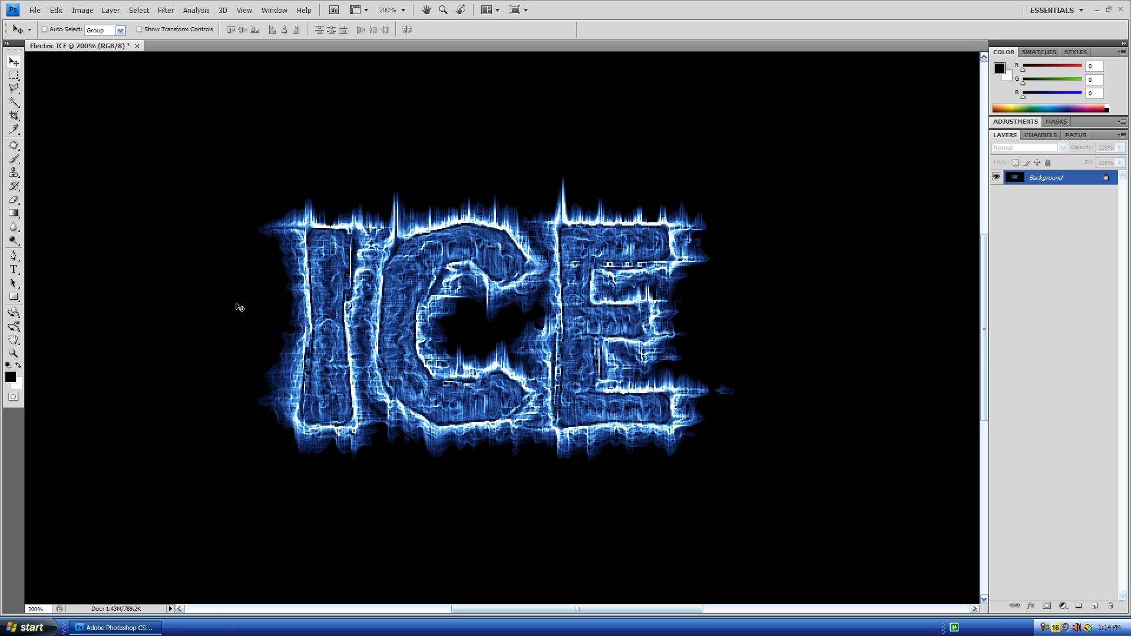